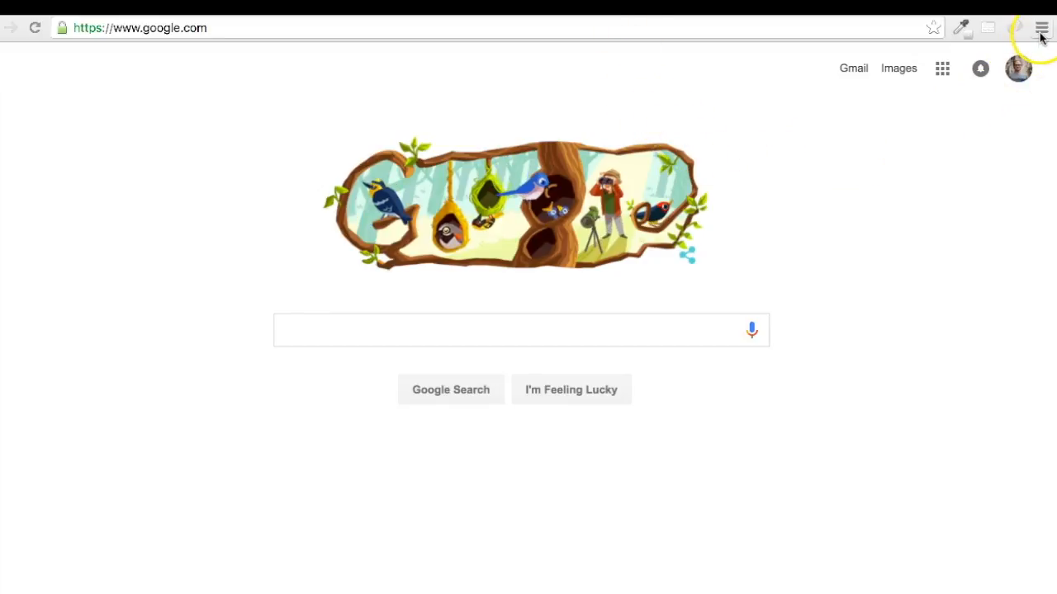
Open Chrome's Developer Tools from the main menu beside the Google home page.
click(1040, 27)
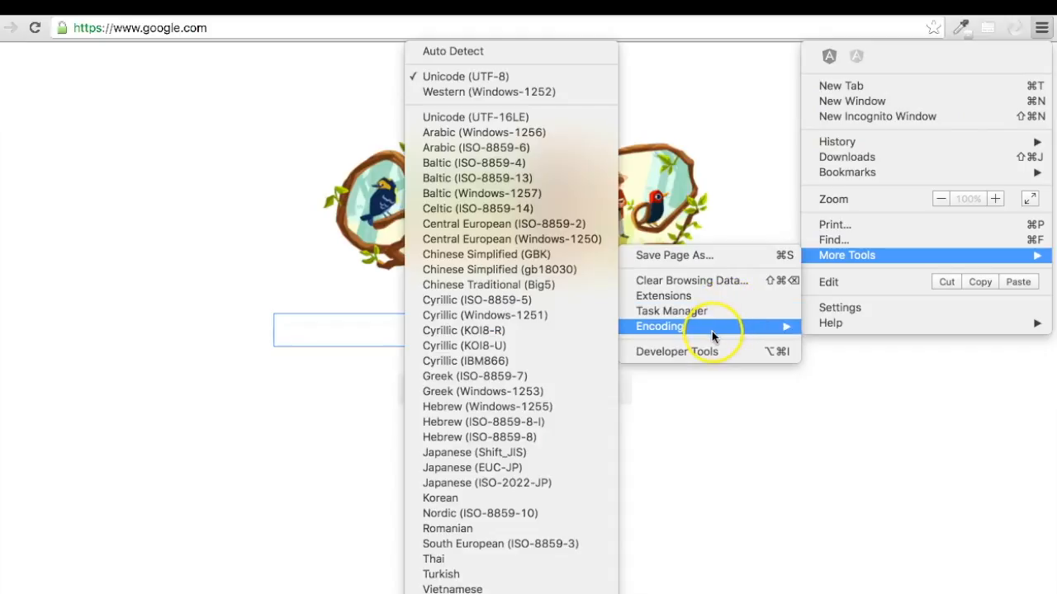
mouse_move(677, 350)
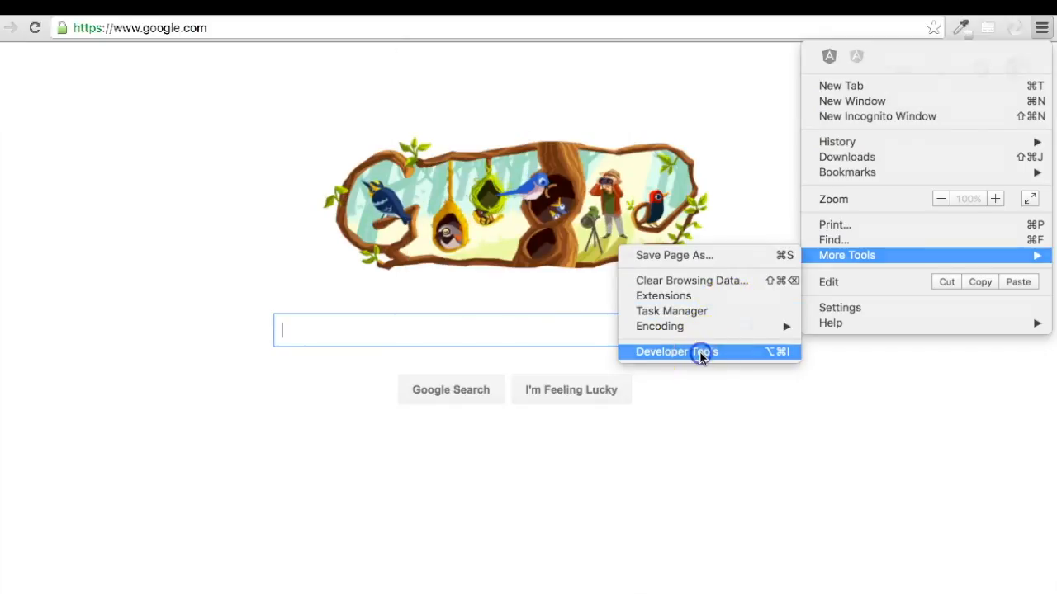
click(677, 352)
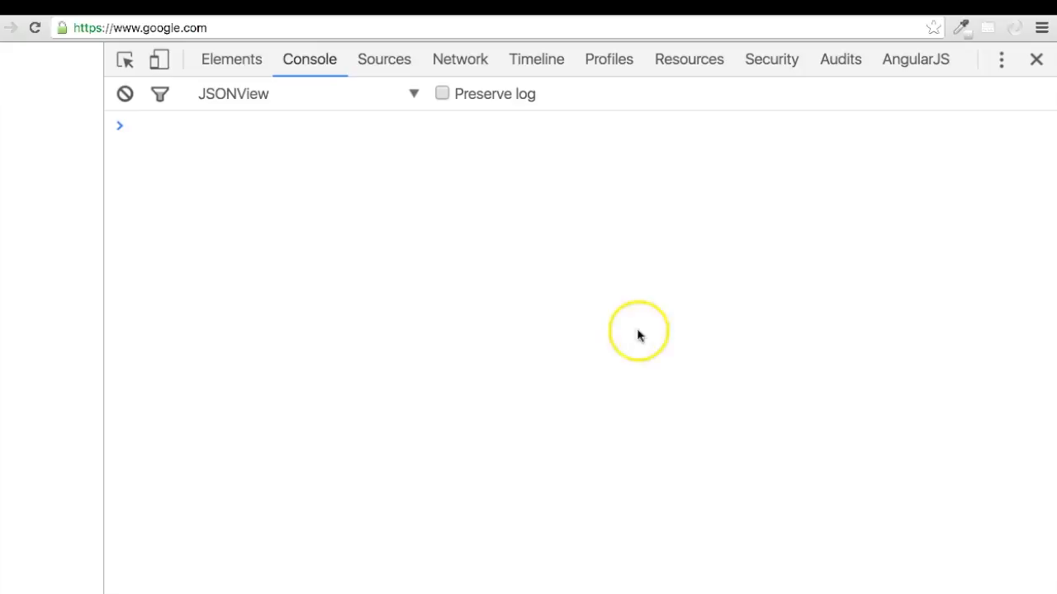
Navigate to about:blank, enter gibberish that errors, then wipe it with clear().
click(139, 26)
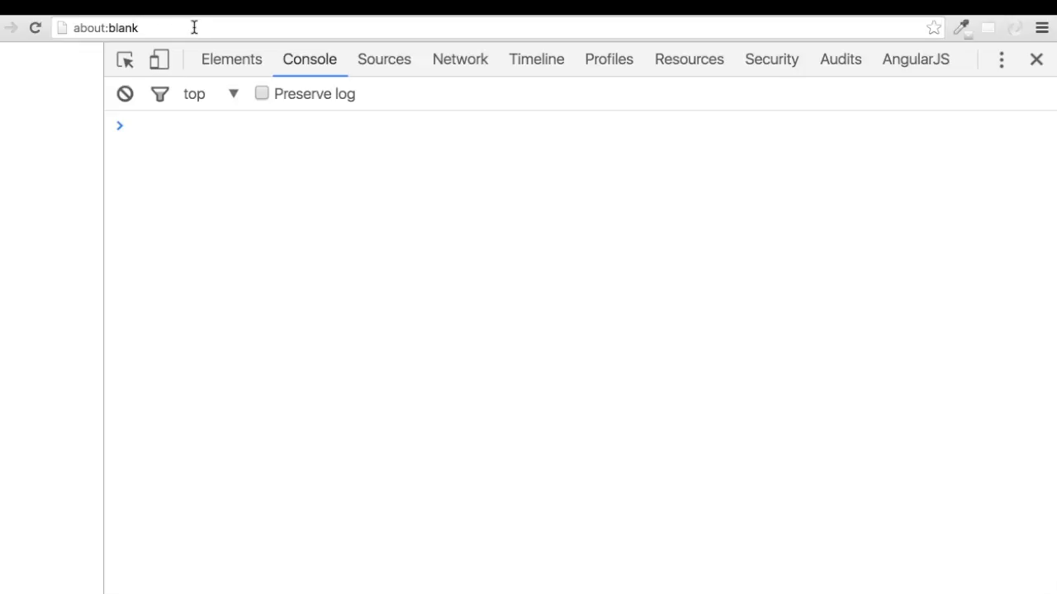
text(akljdf;laskdjf;alsdkjf)
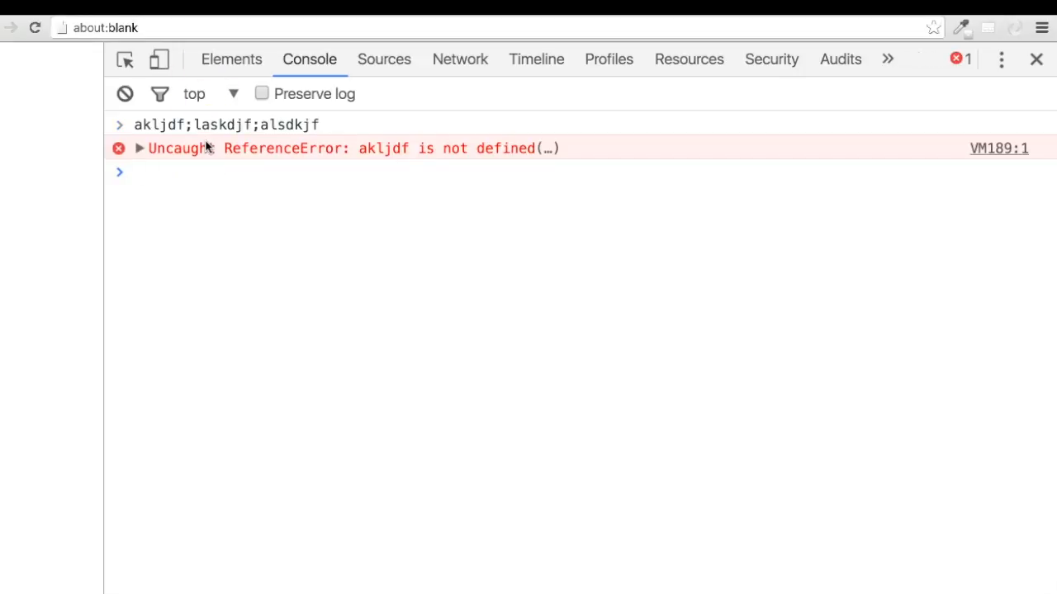
text(clear)
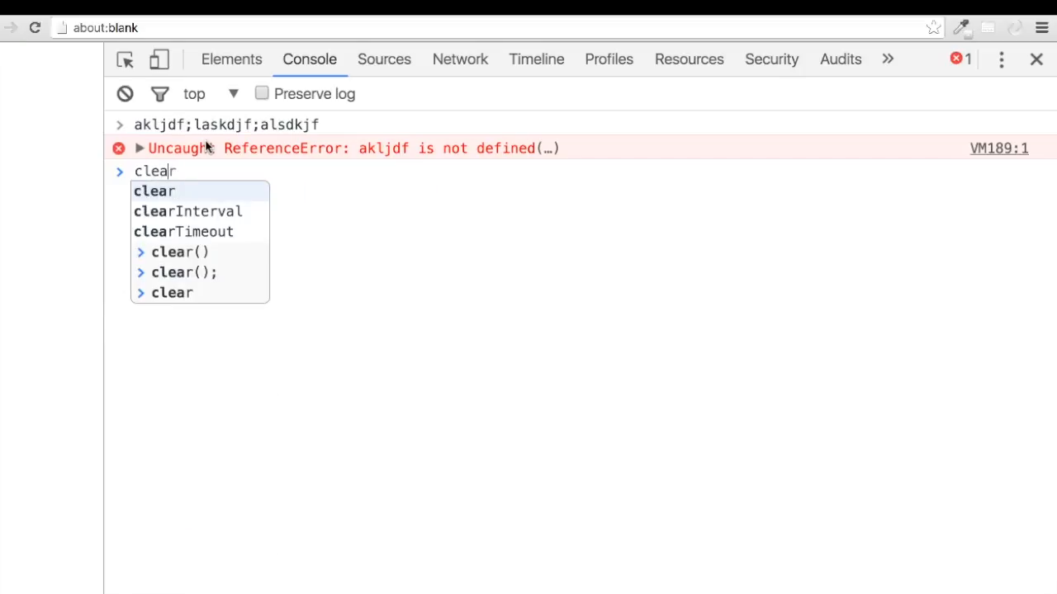
key(Return)
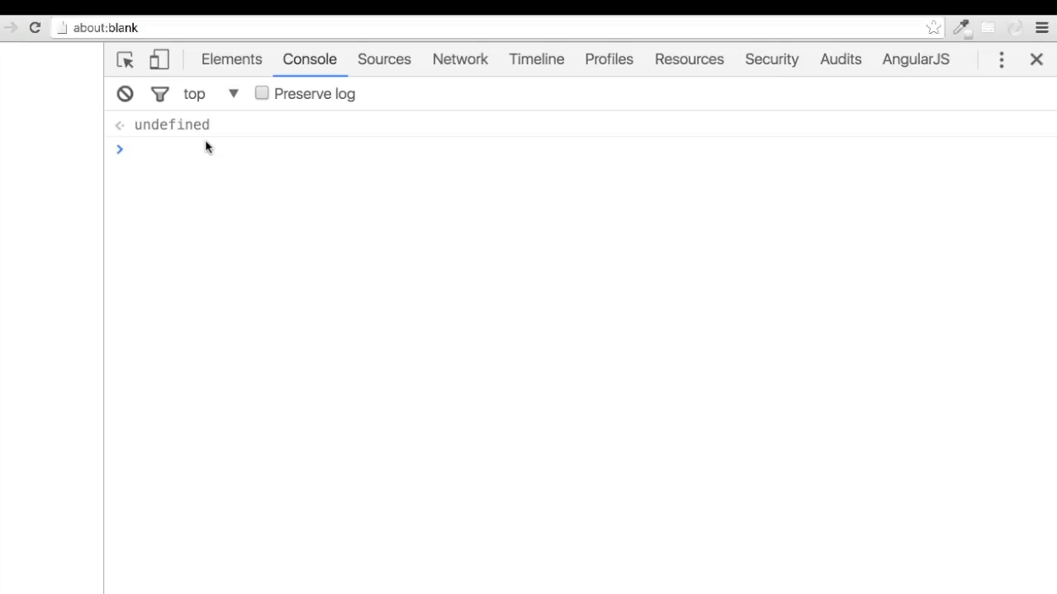
text(akljdf;laskdjf;alsdkjf)
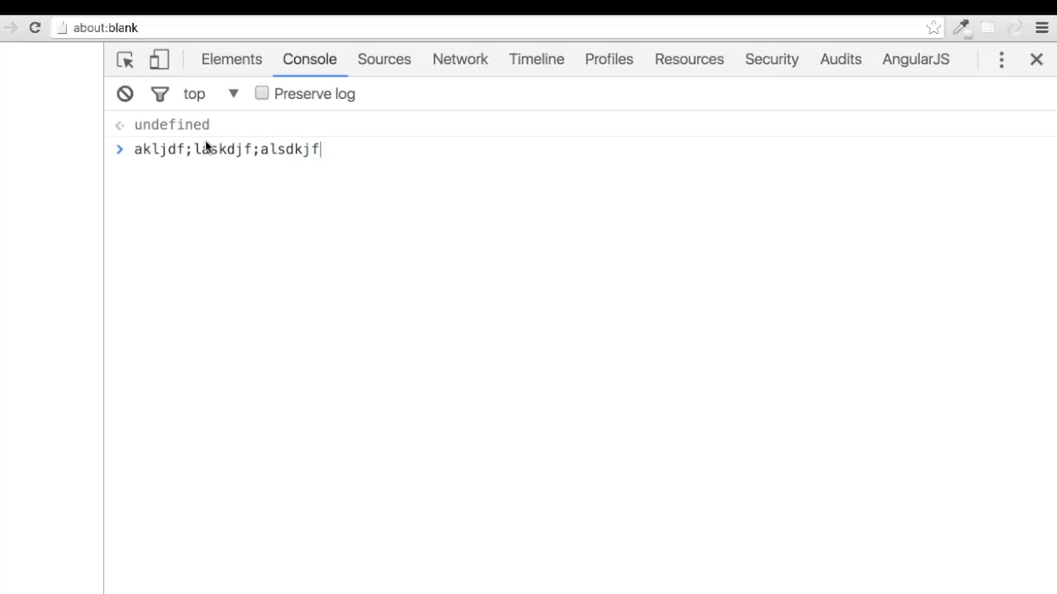
text(clear())
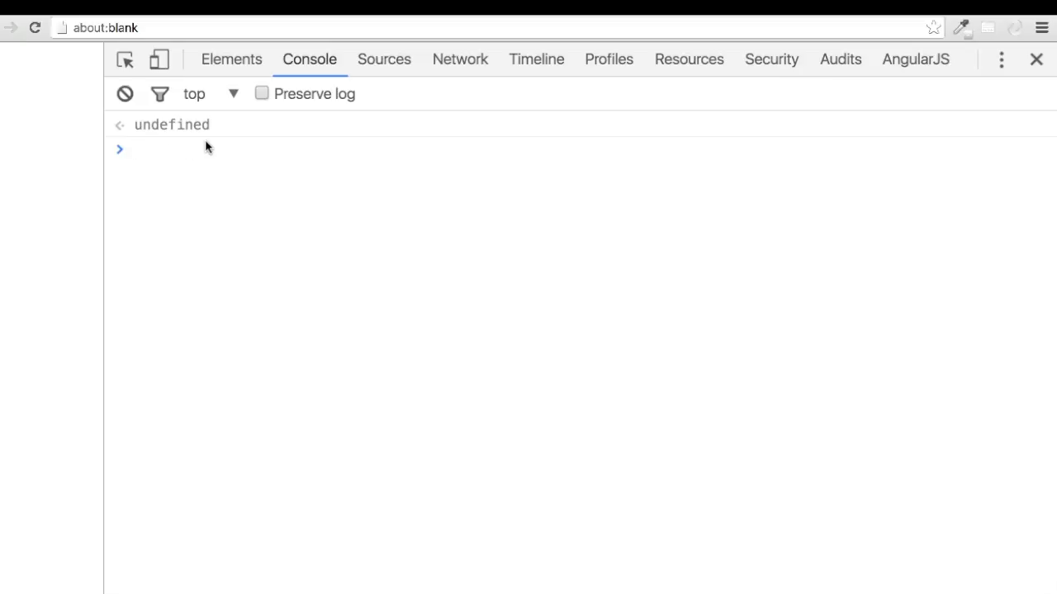
Write // review notes: strings represent text and turn any primitive into a string.
text(/)
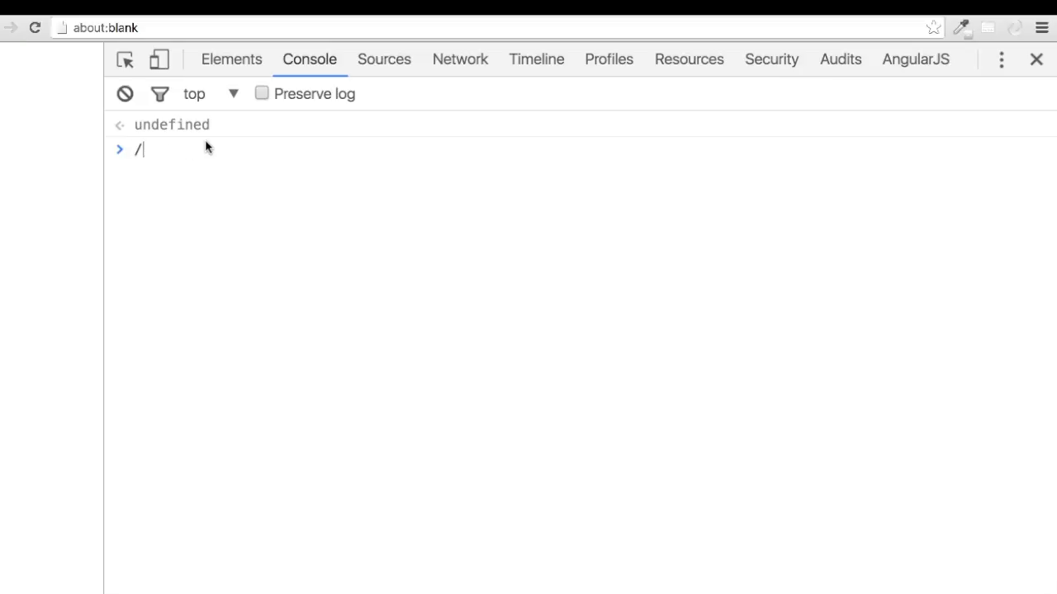
text(/ review)
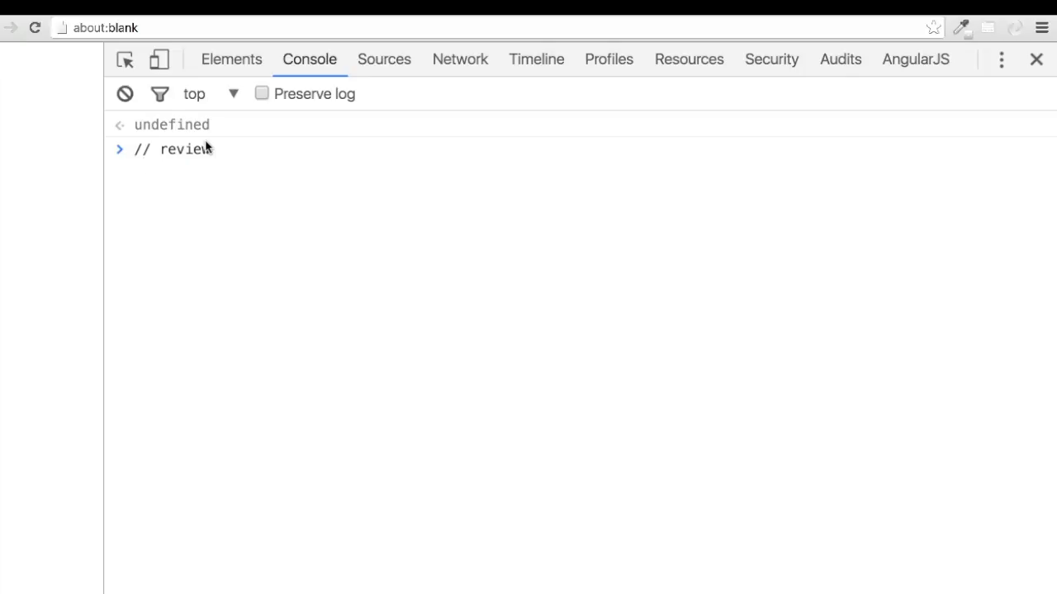
text(// strings used to represent tex)
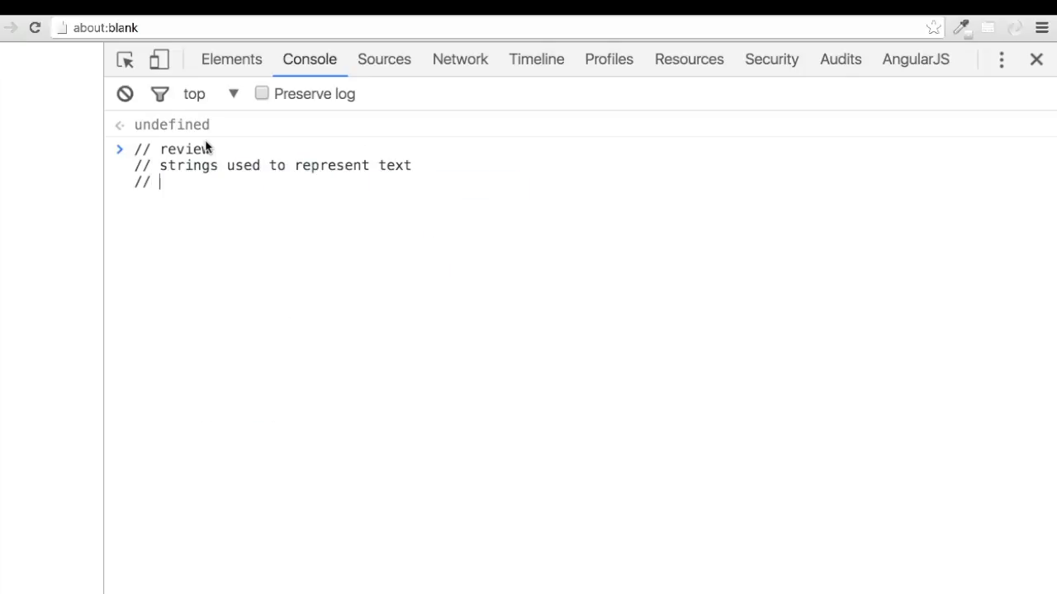
text(turn any primitive)
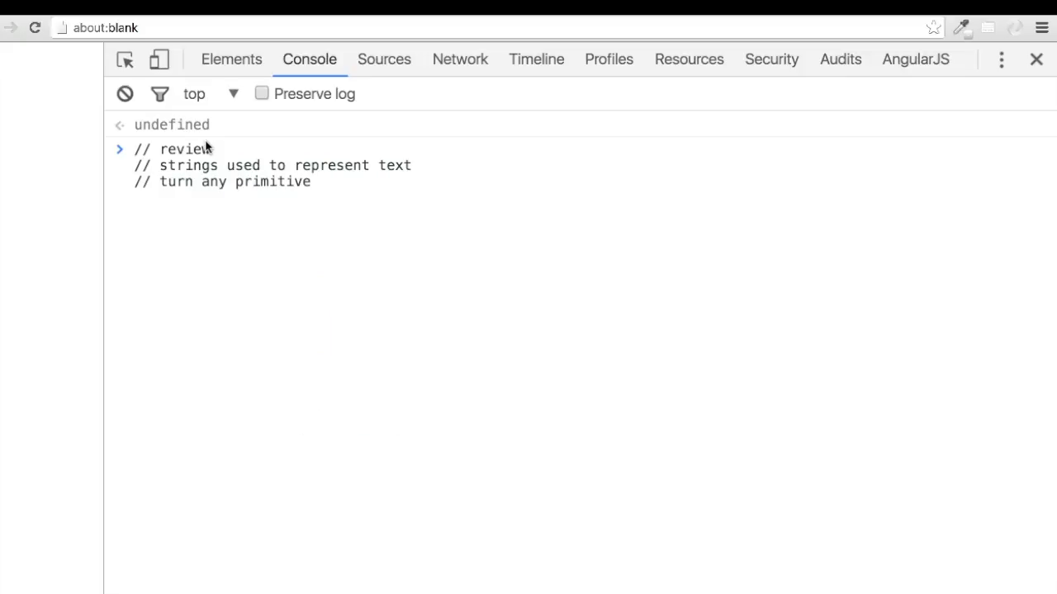
text(data type into a string by adding single or double quotes)
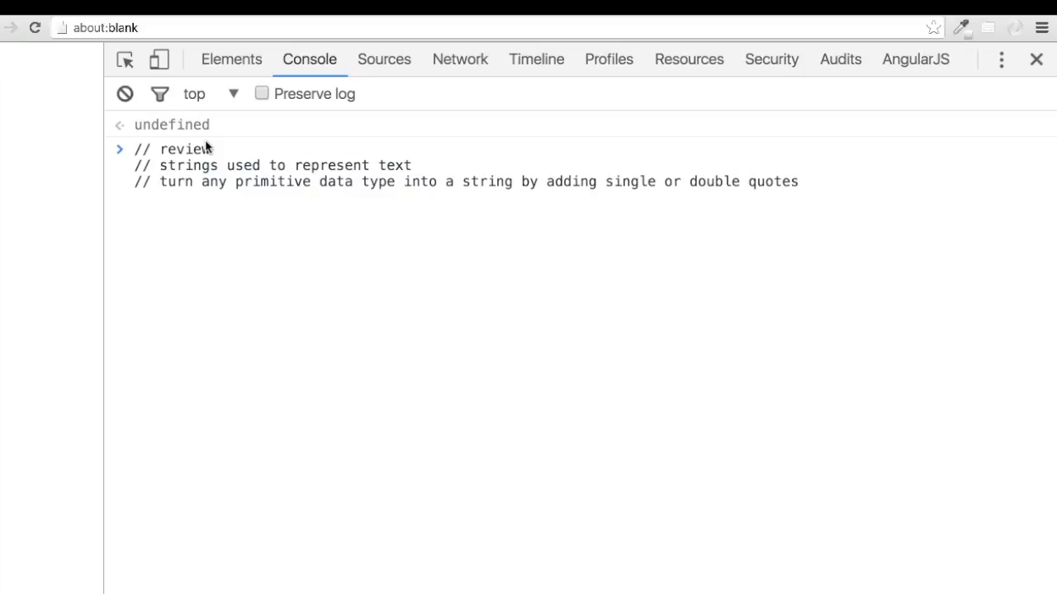
Add notes on escape backslash for special characters, the length property and toUpperCase() method.
text(// escape b)
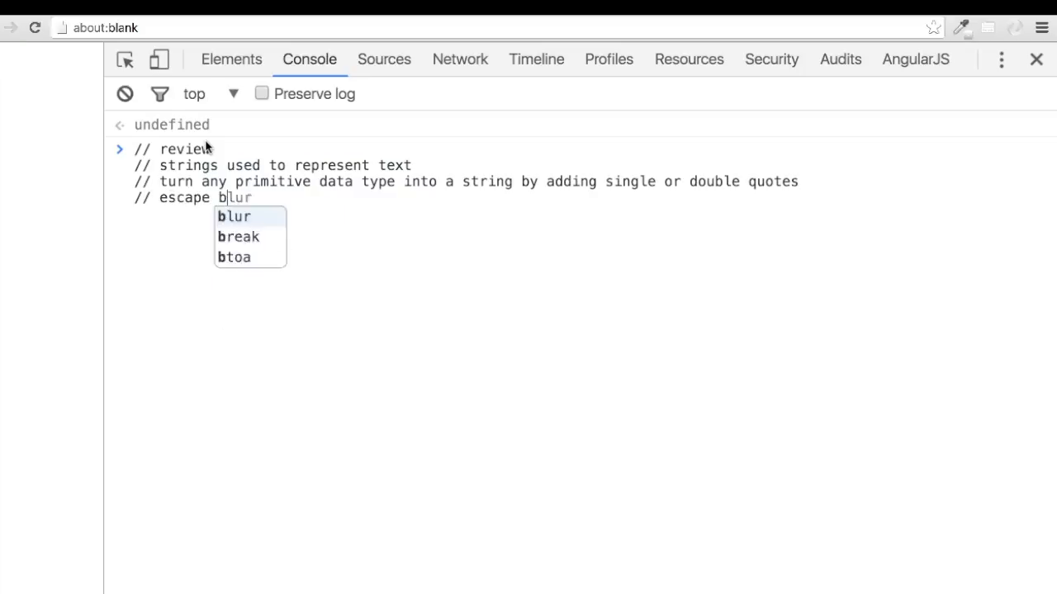
text(ackslash to handle special characters)
text(// len)
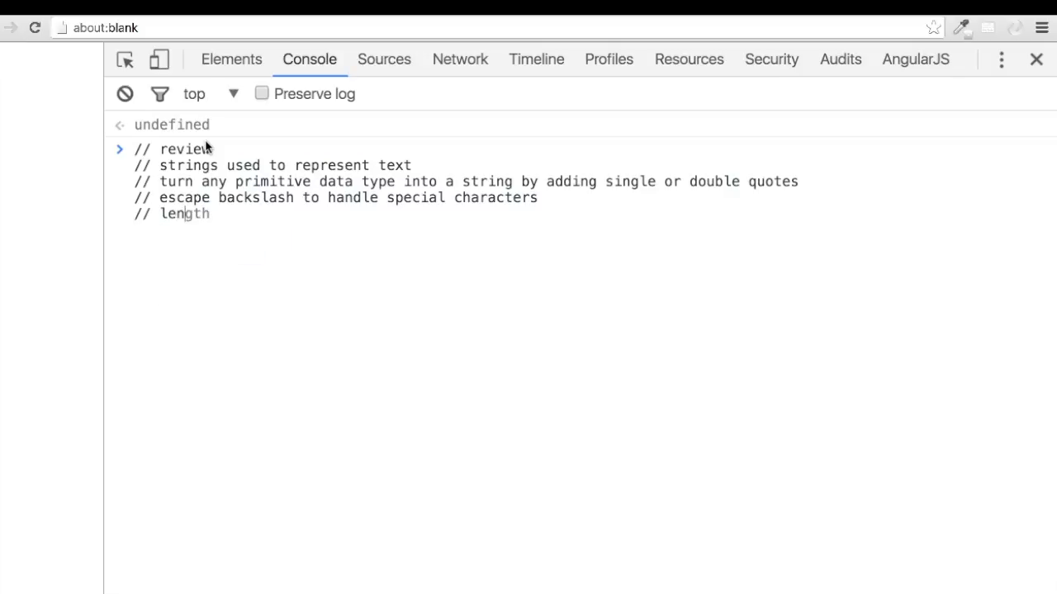
text(property and toUpper)
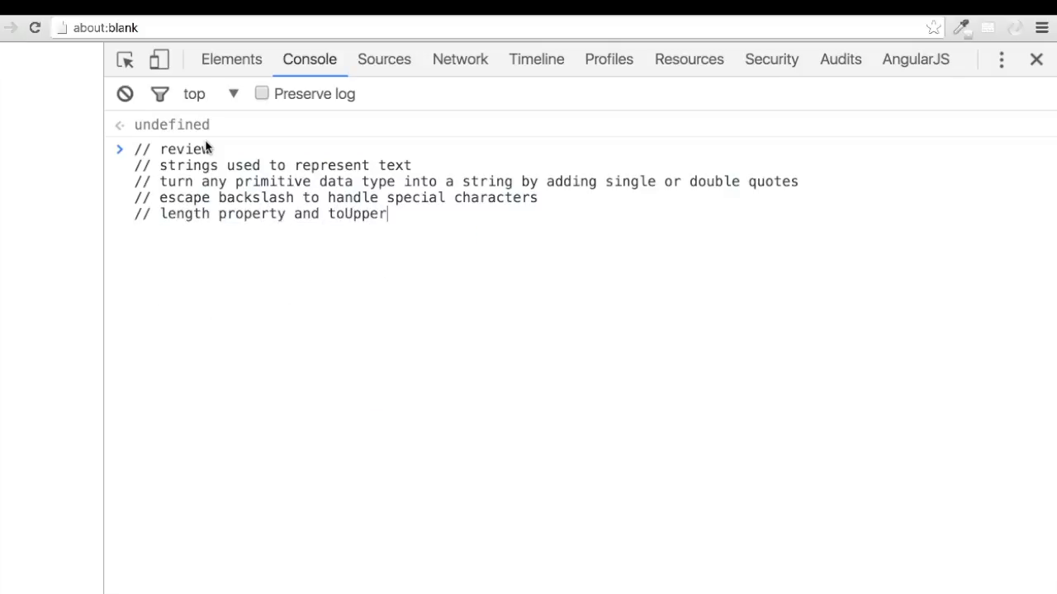
text(Case() method)
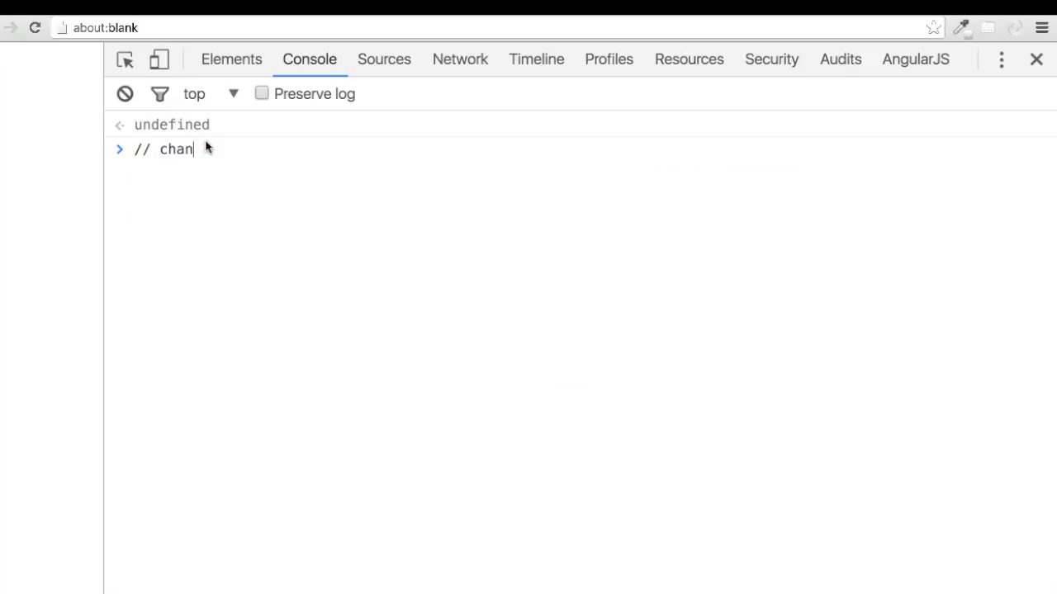
Run the '// challenge' comment asking to change the following code to make valid strings.
text(lenge)
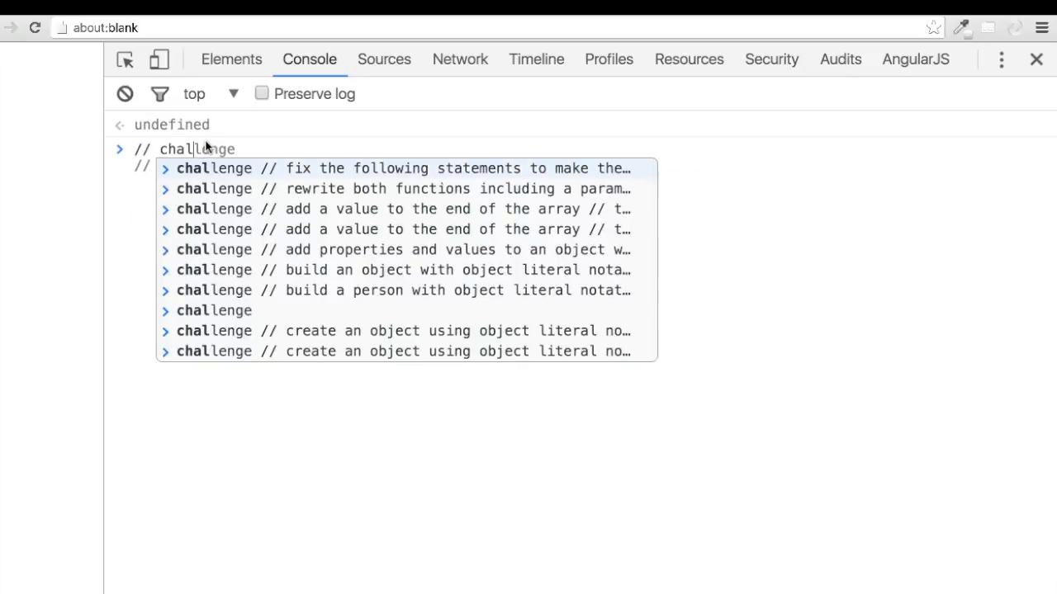
key(Escape)
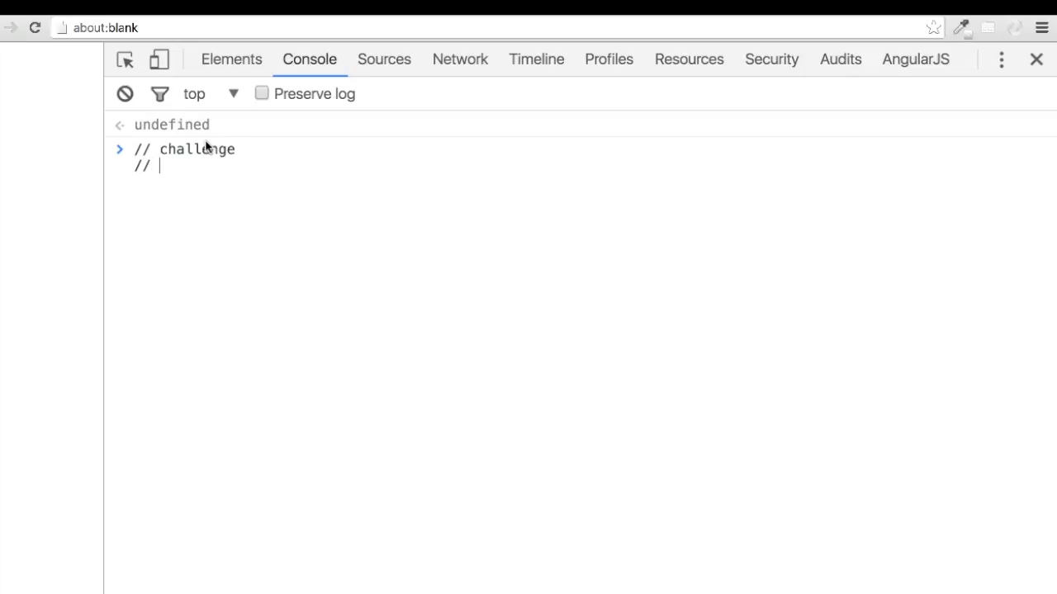
text(change the fol)
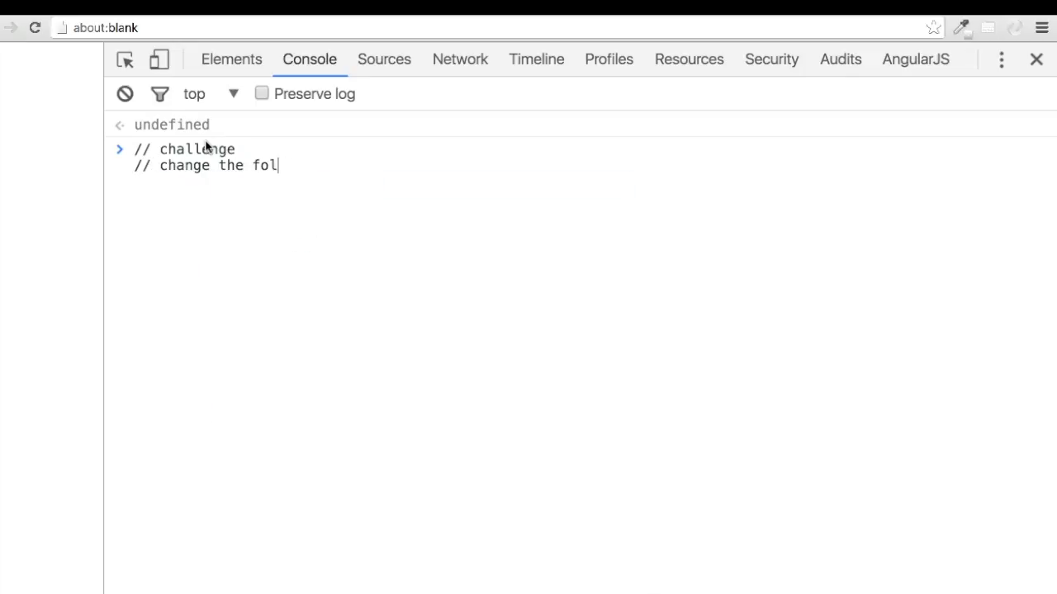
text(lowing code to make)
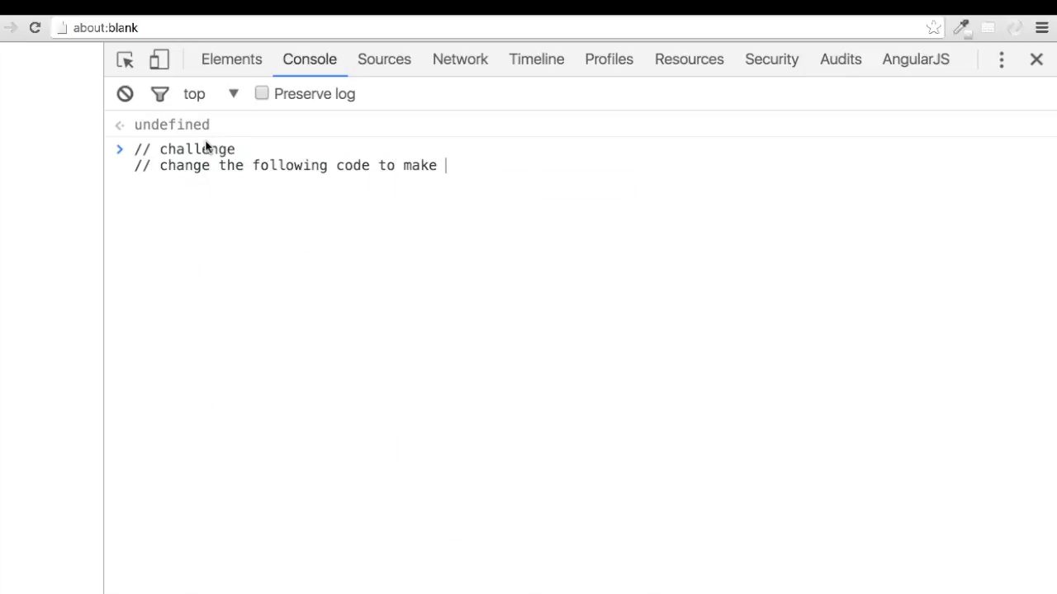
key(Enter)
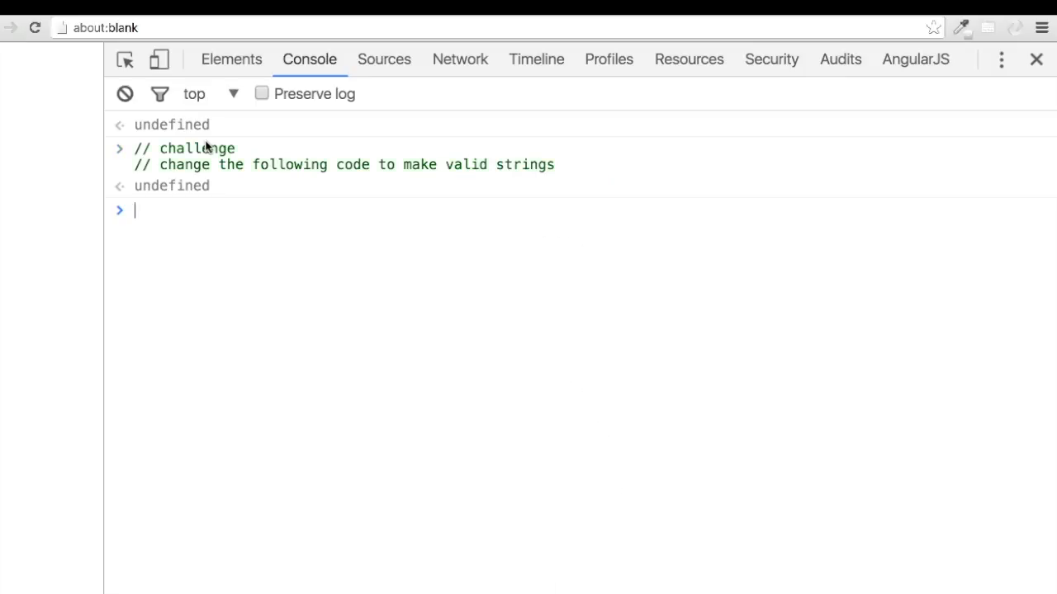
Enter var animal = 'horse"; and var answer = false;, raising an Uncaught SyntaxError.
text(var animal = 'hourse';)
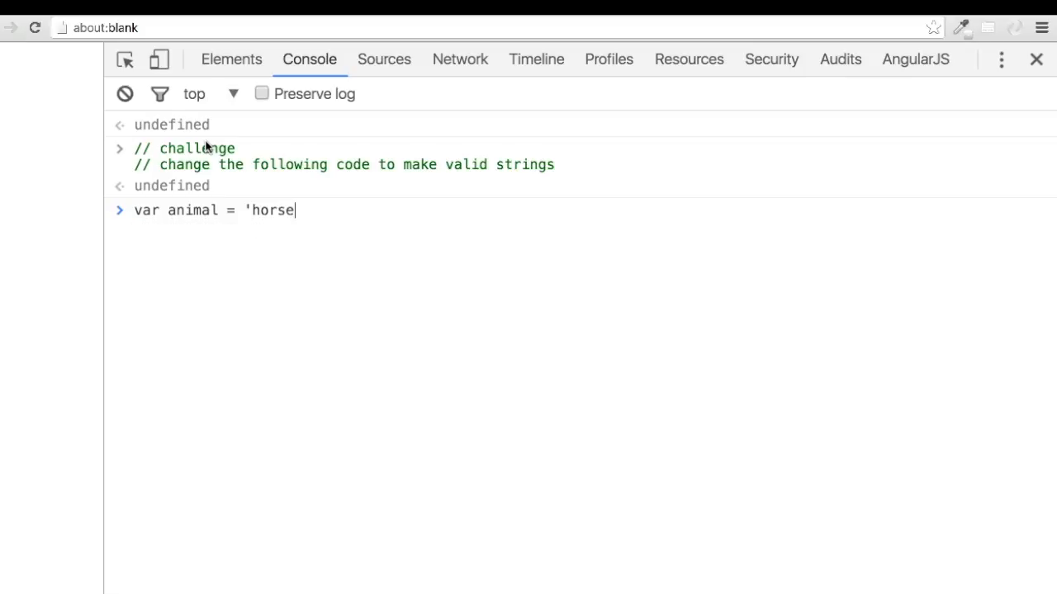
text(";)
text(var answer = false;)
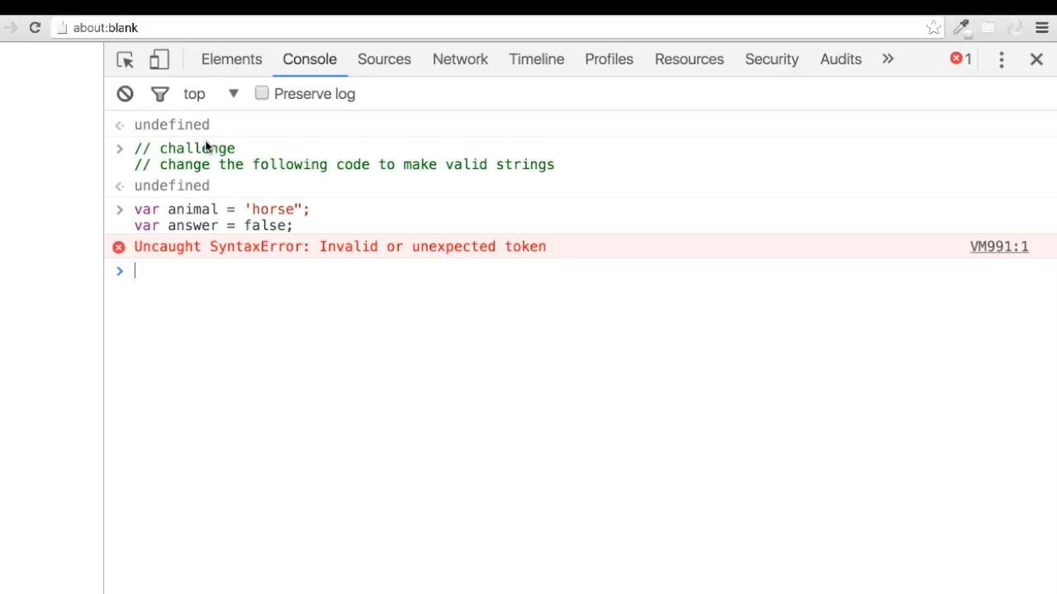
Run // possible solutions with var animal = 'horse'; and var answer = 'false';, then clear().
text(// pos)
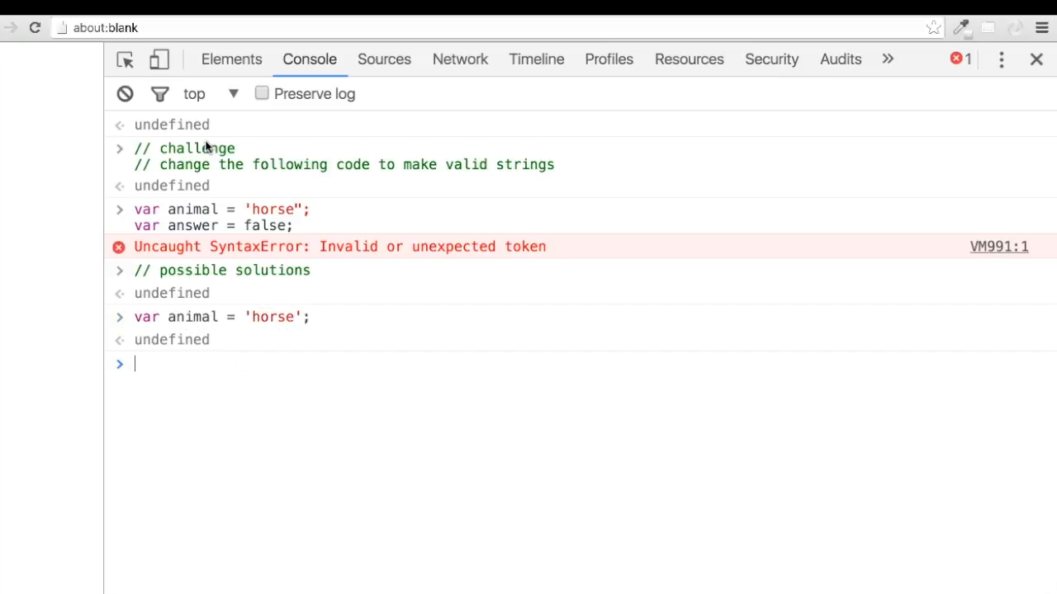
text(valueOf)
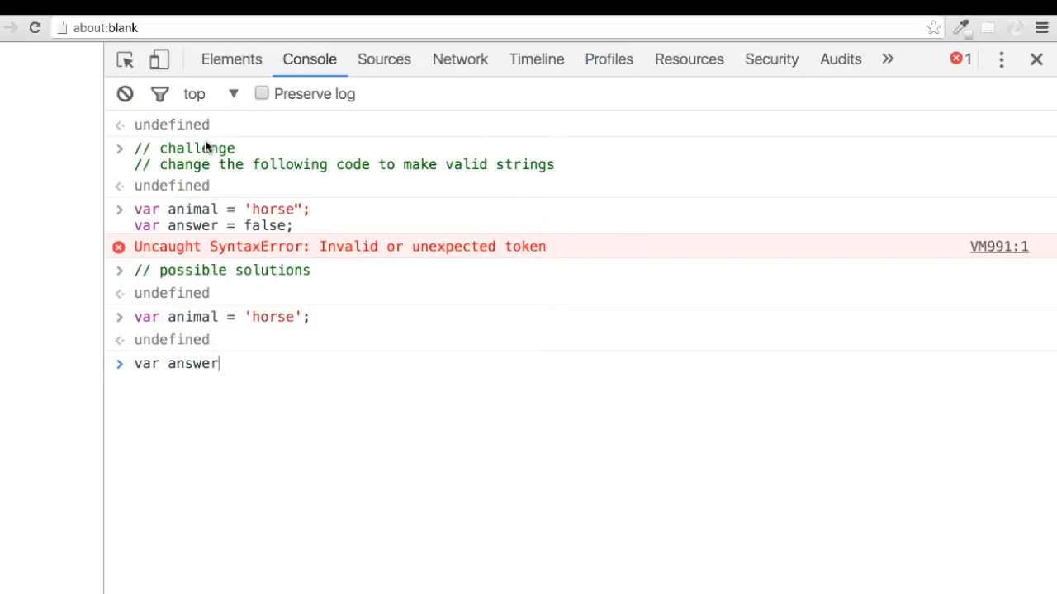
text(= 'fal)
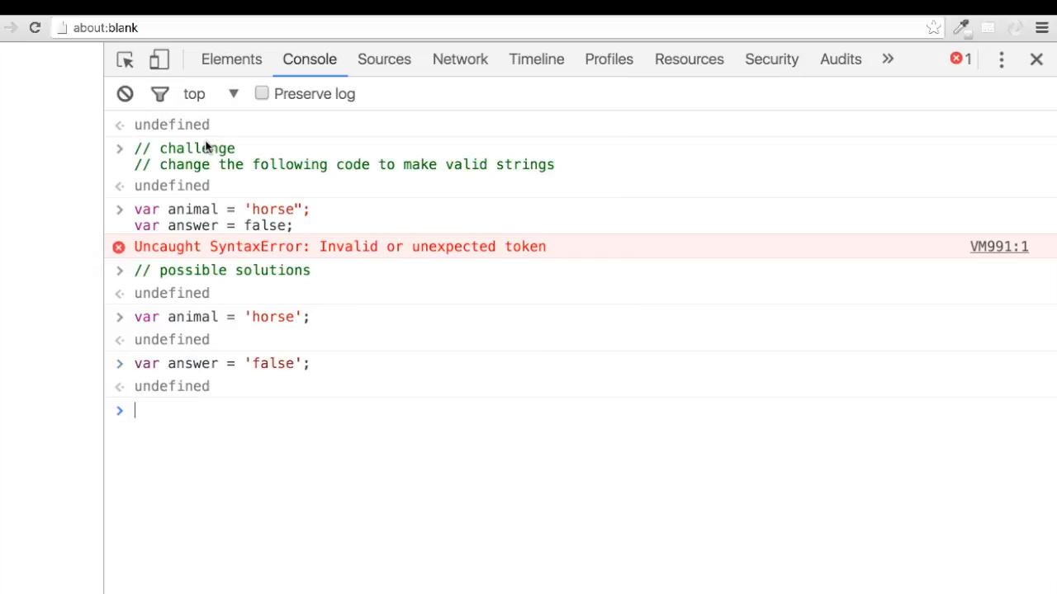
text(clear)
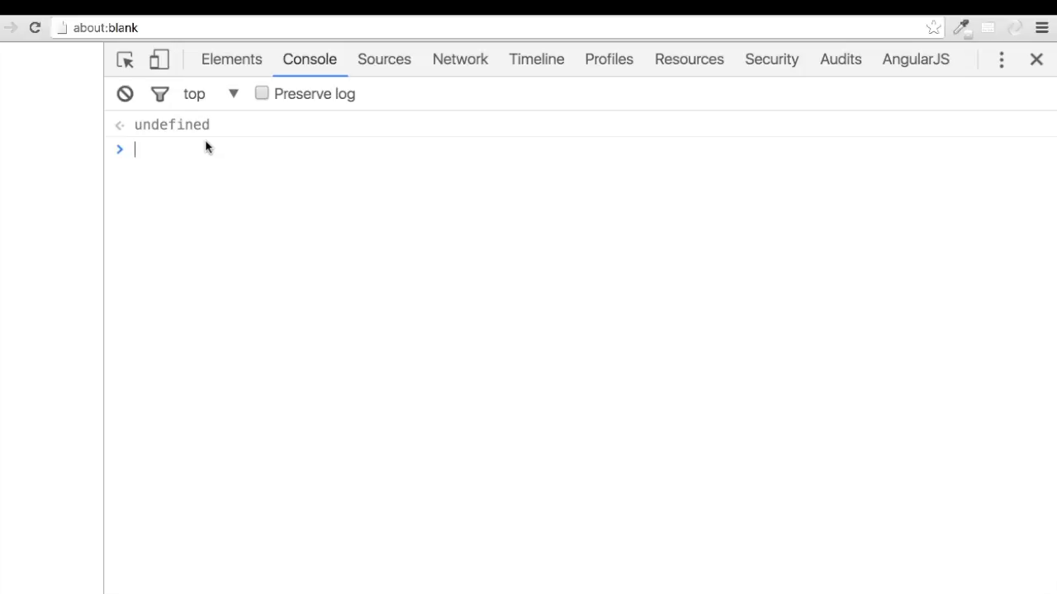
Start a // challenge with var greeting1 = "Sam says, "hi.""; using clashing double quotes.
text(//)
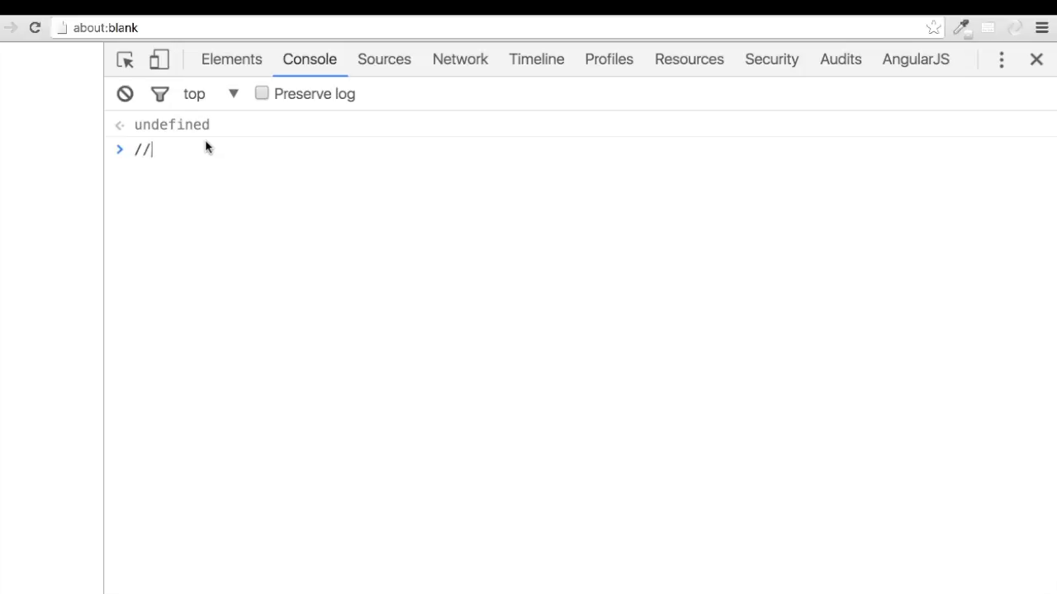
text(challenge)
text(var greeting1 = ")
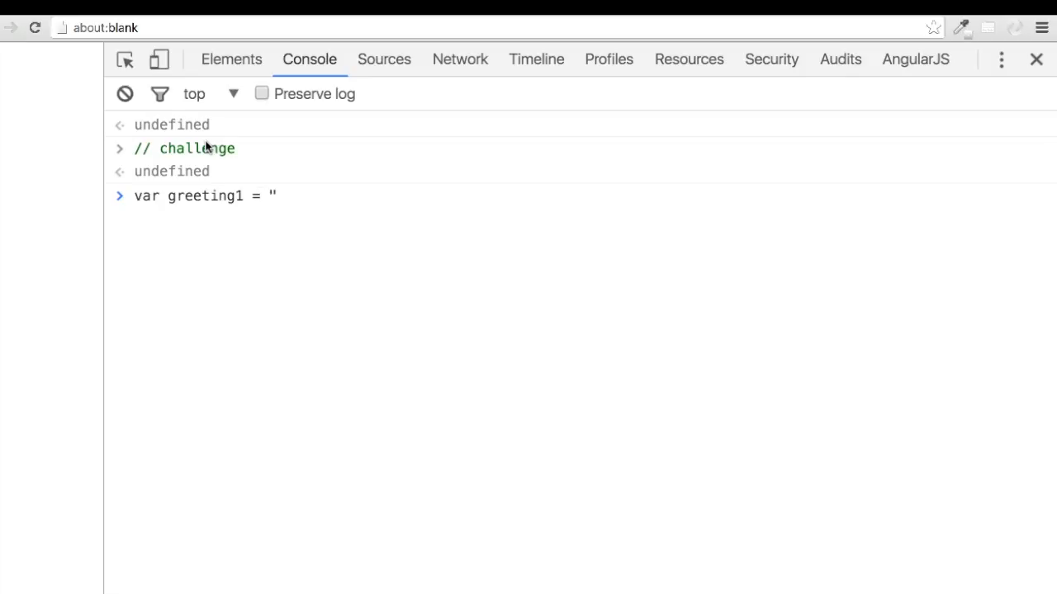
text(Sam says,)
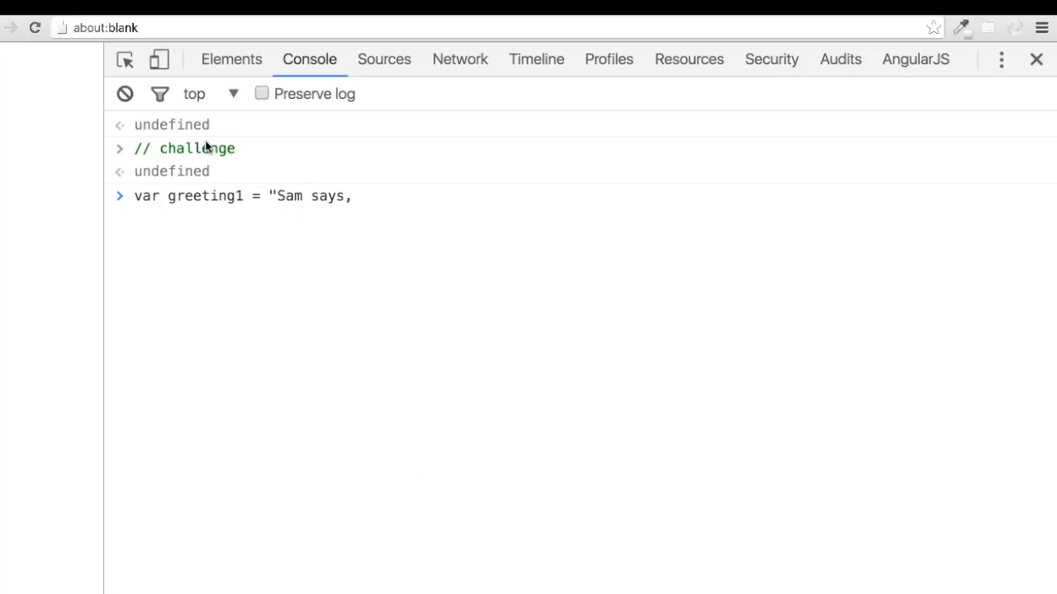
text("hi.)
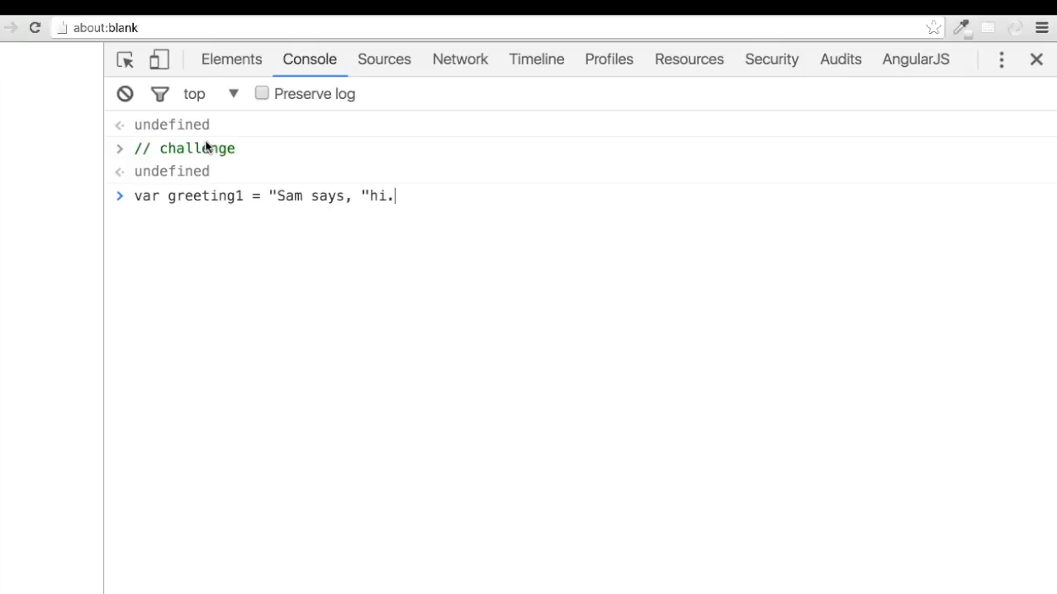
text(";)
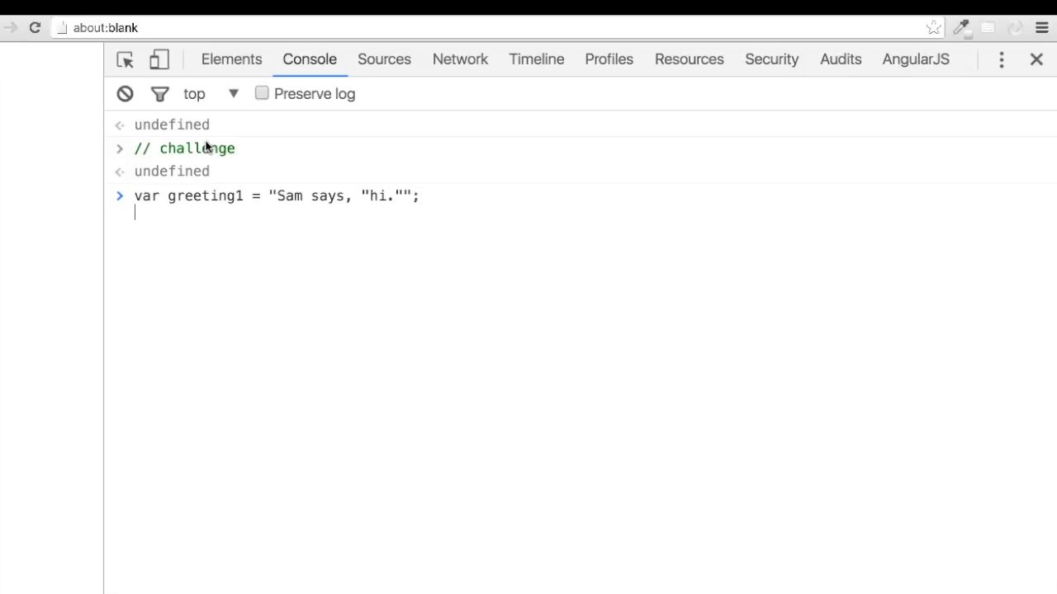
Add var greeting2 = 'It's great to see you!'; and run both, producing a SyntaxError.
text(var greeting)
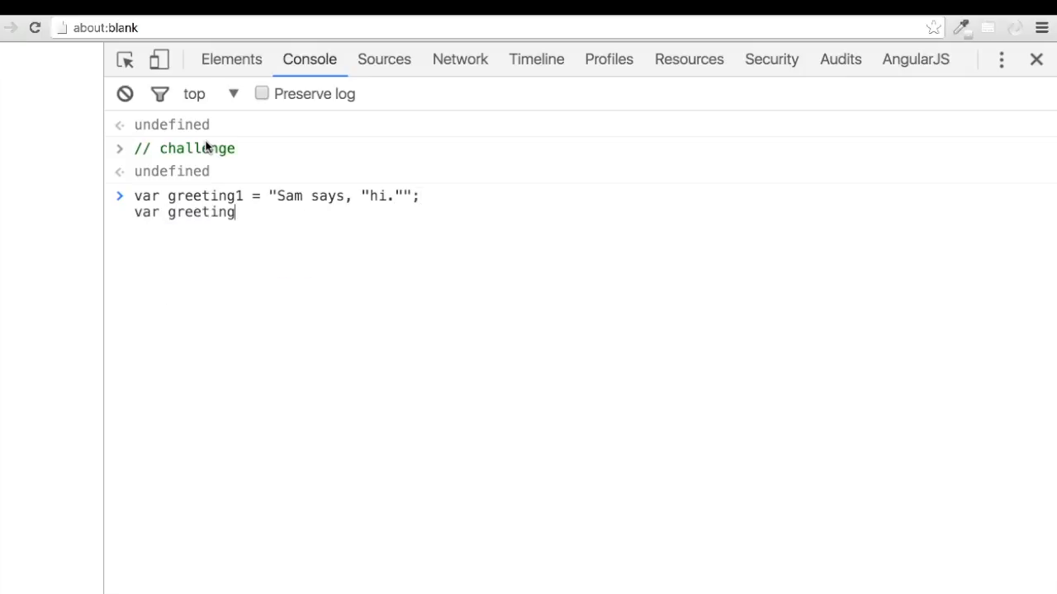
text(2 =)
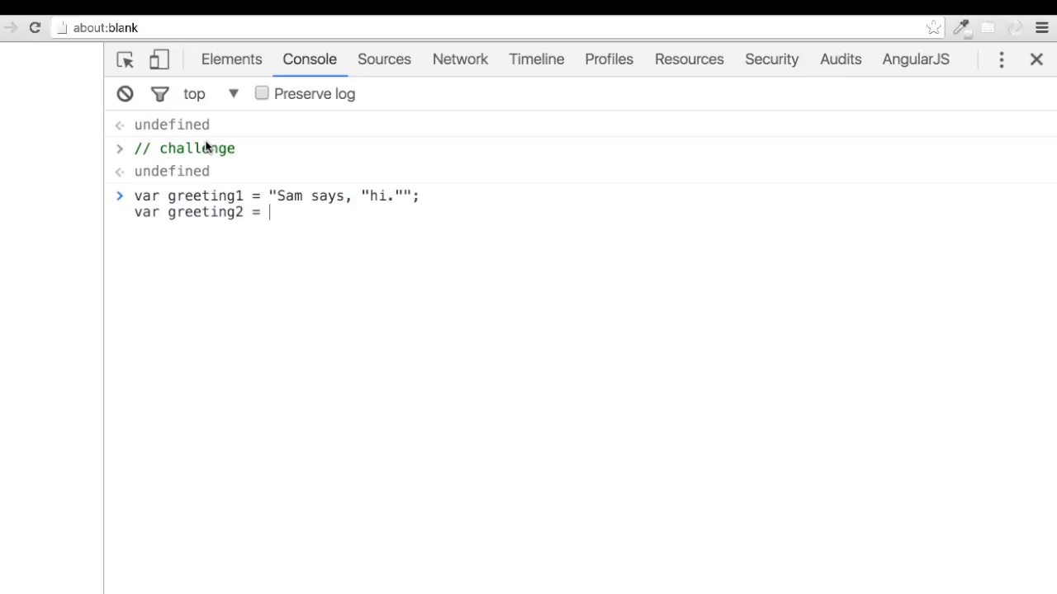
text('It)
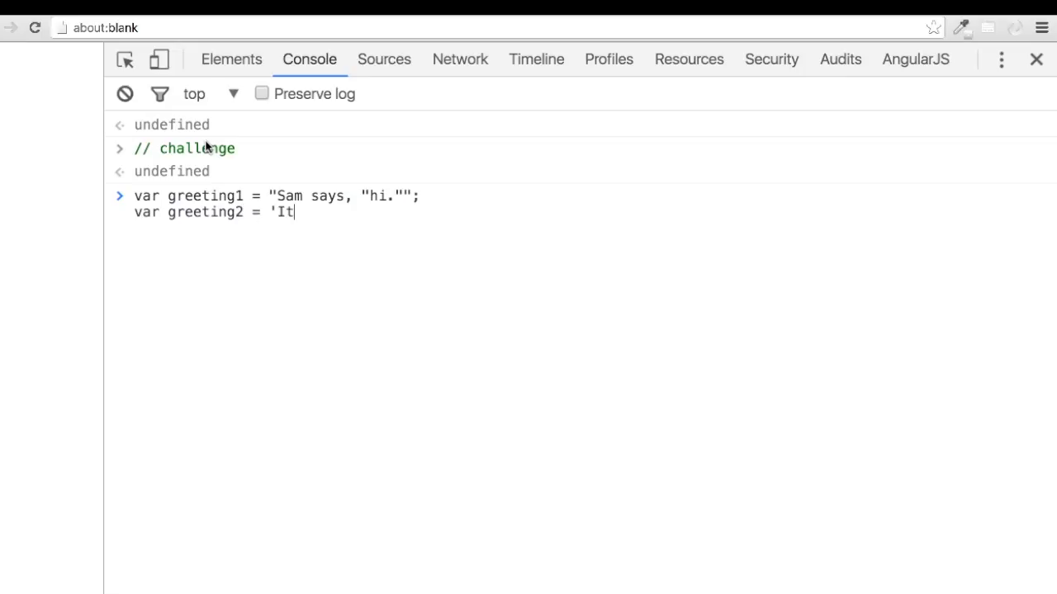
text('s great)
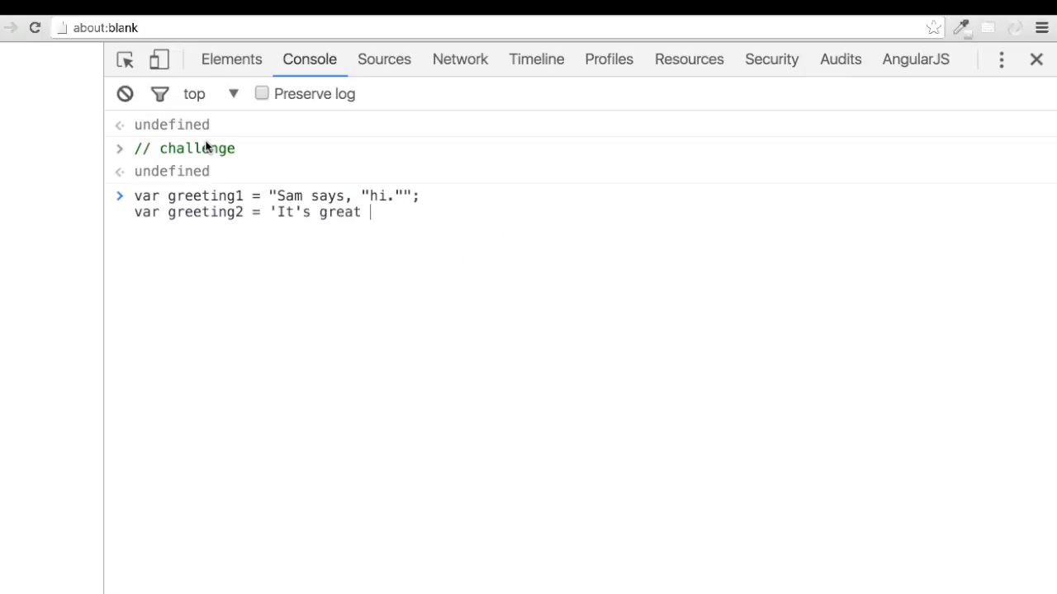
text(to see you)
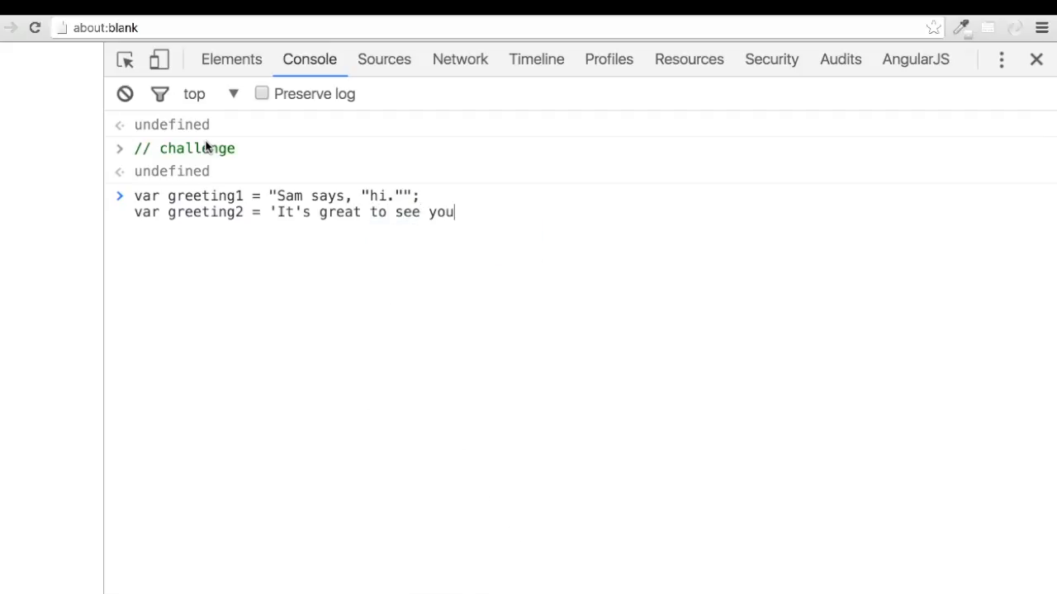
text(!';)
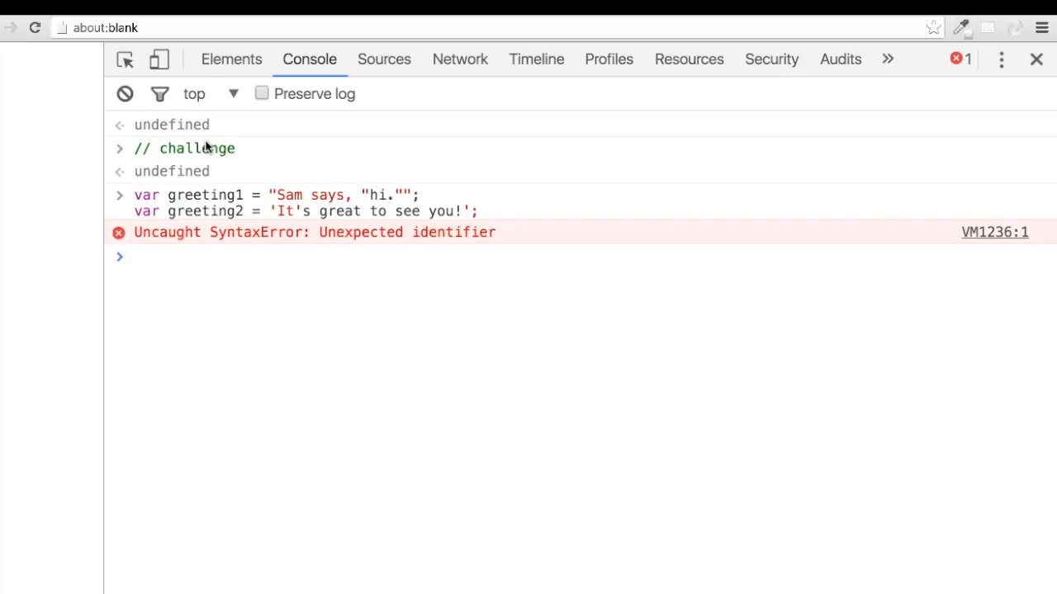
Add a comment: rewrite to make valid strings without using escape characters.
text(// rewrit)
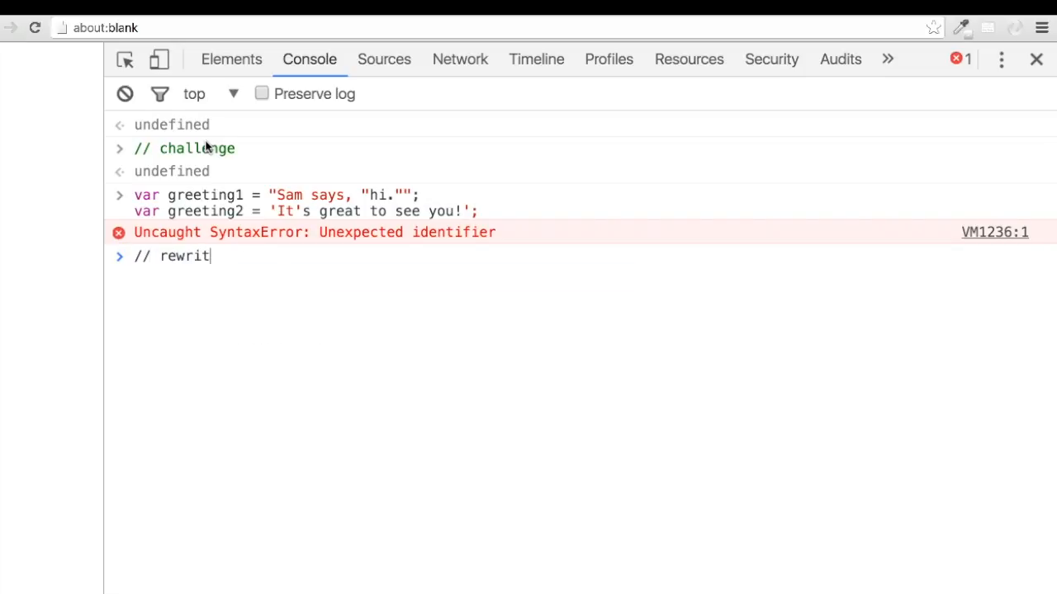
text(e to make valid s)
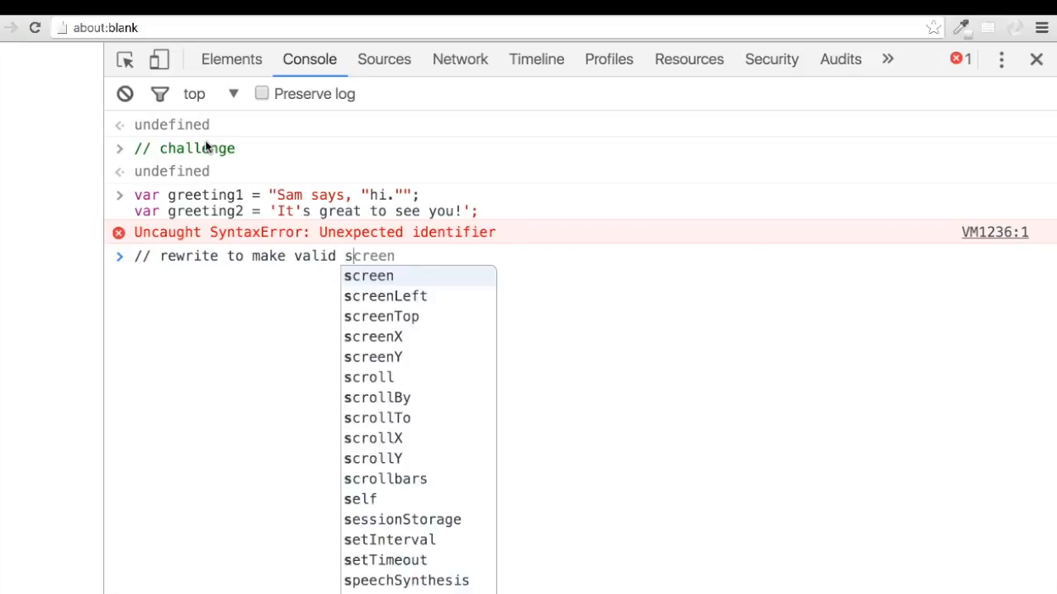
text(trings without)
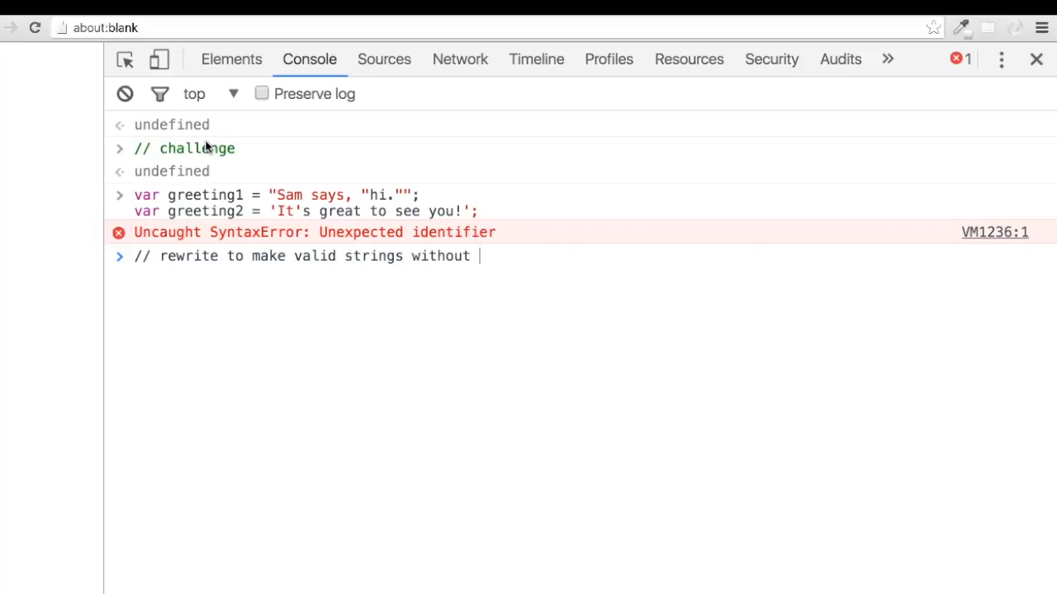
text(using escape cha)
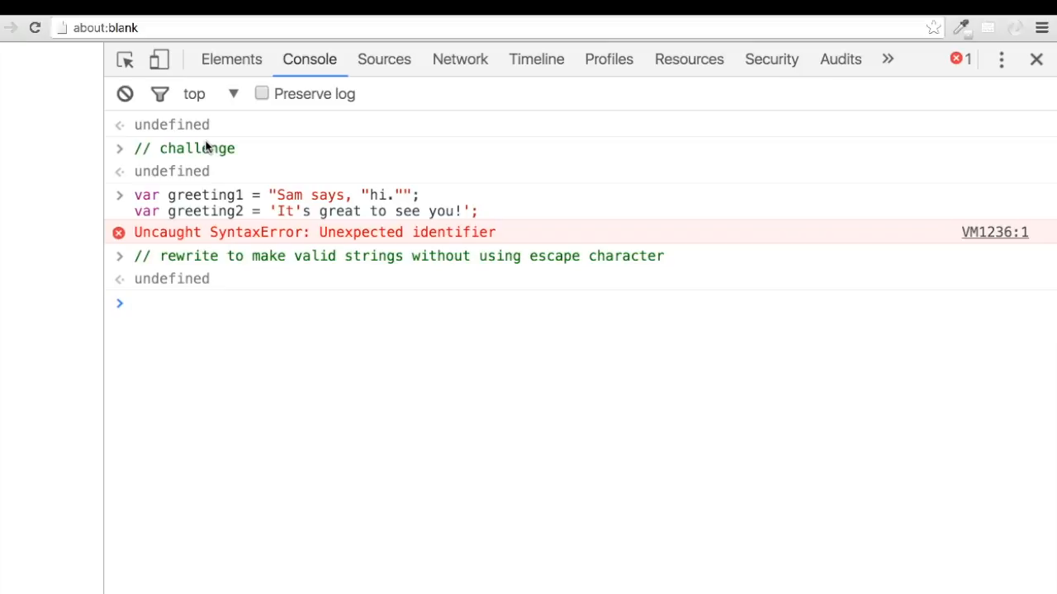
Run // possible solutions with greeting1 in single quotes and greeting2 = "It's great to see you!";, then clear().
text(// possible s)
text(var greeting1 = ')
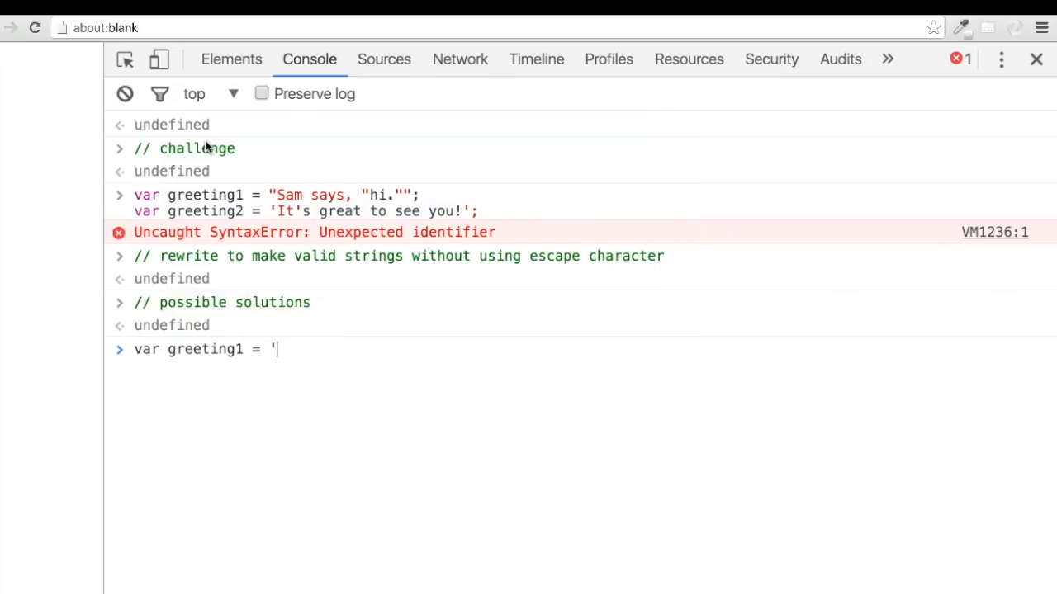
text(Sam says, ")
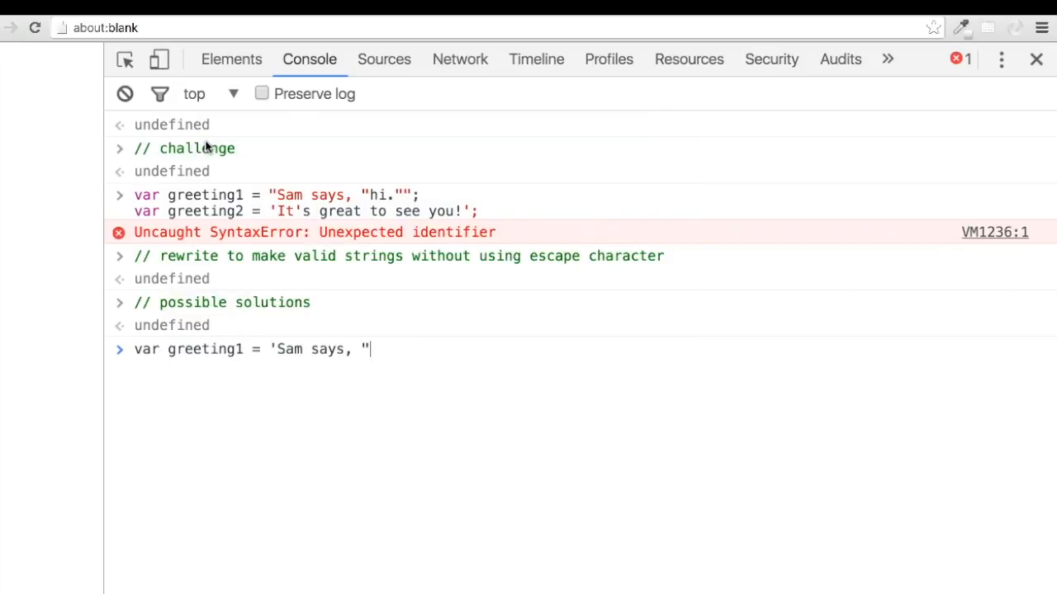
text(hi."';)
text(var greeting2 = ")
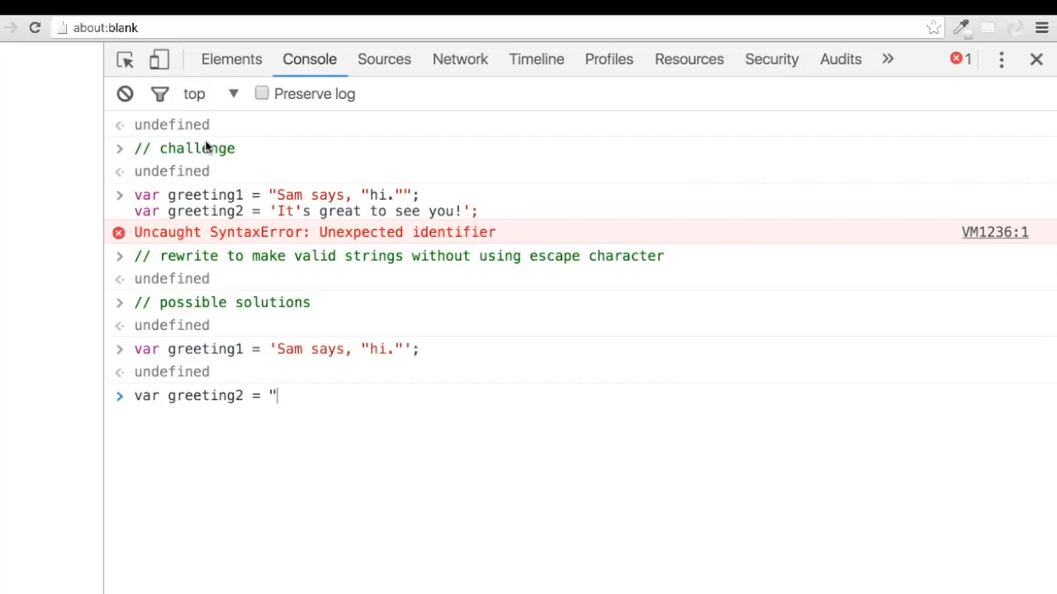
text(It's great to see you)
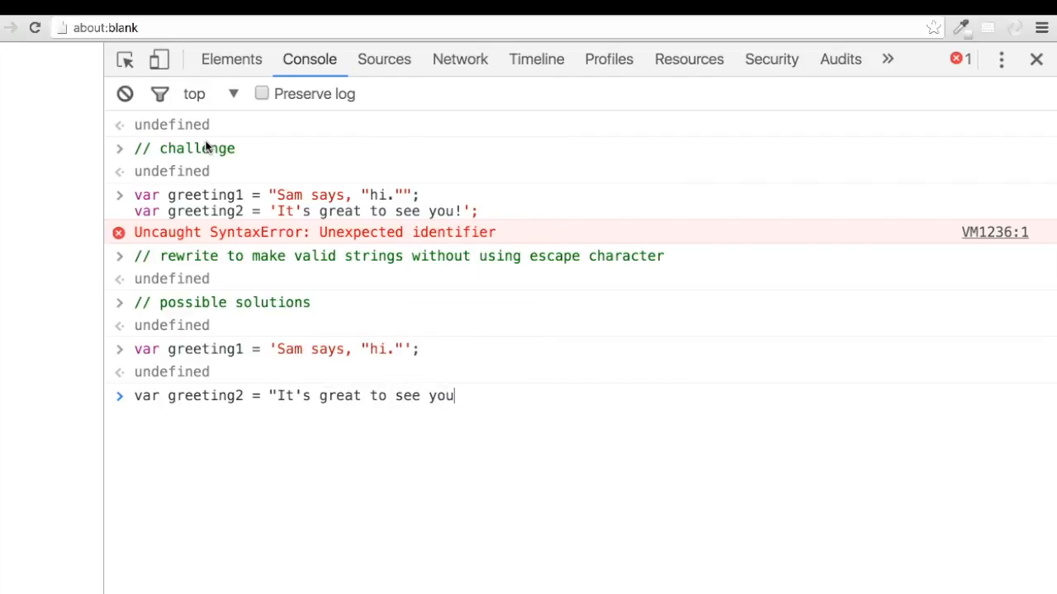
text(clear)
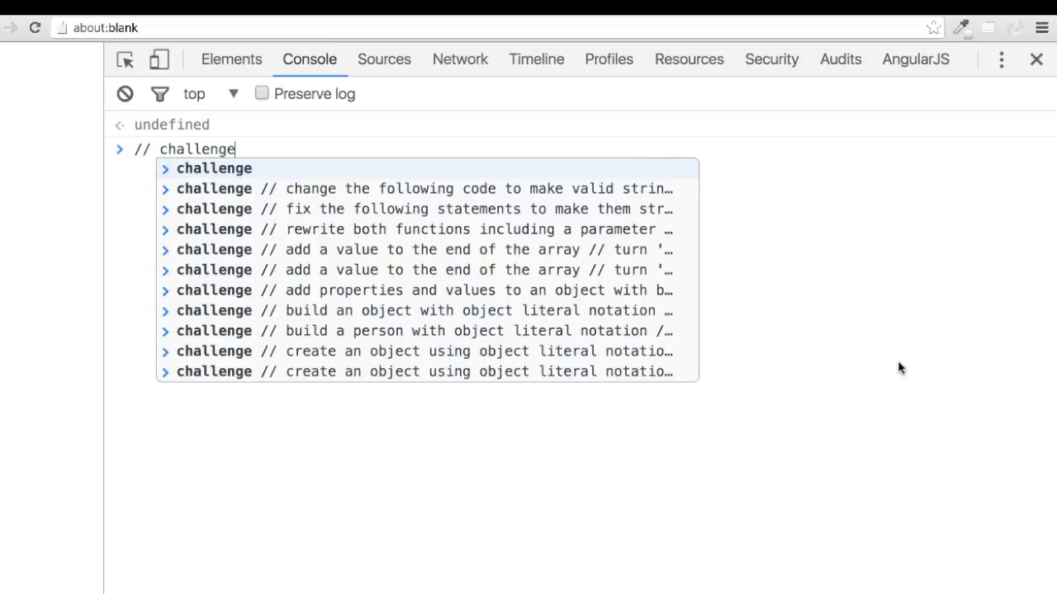
Enter the broken greeting3 string about the newspaper and traffic, raising a SyntaxError.
text(var greeting1)
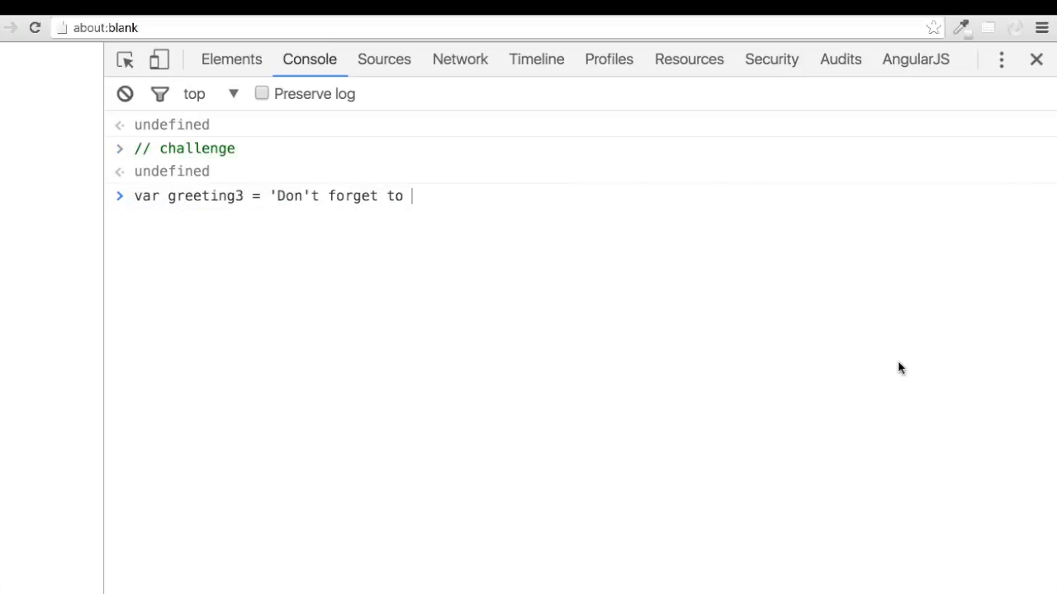
text(grab the newspaper on your way out. You are going to be on the bus for a)
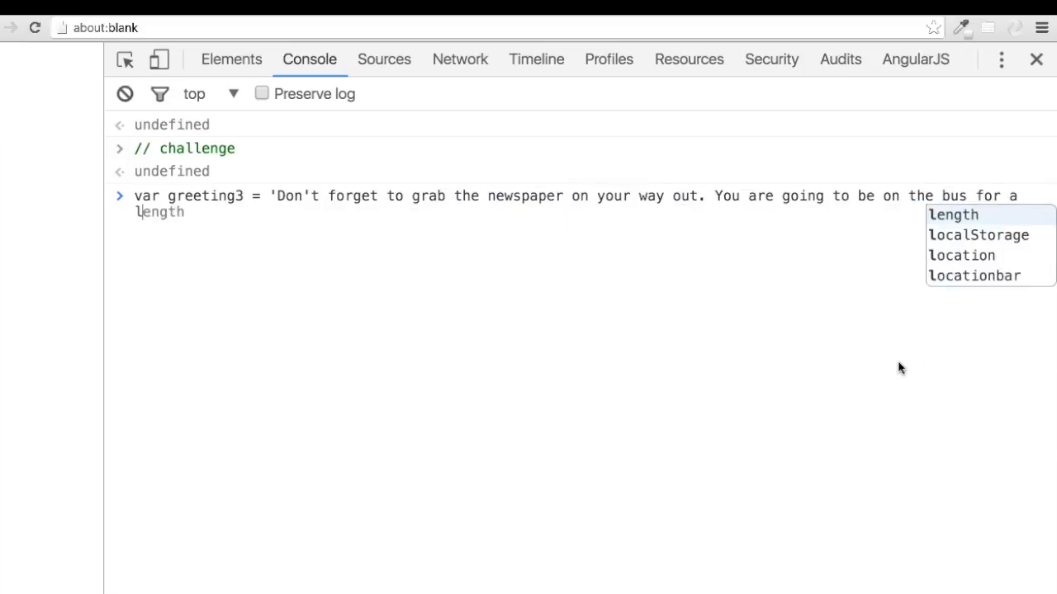
text(long time because of traffic.';)
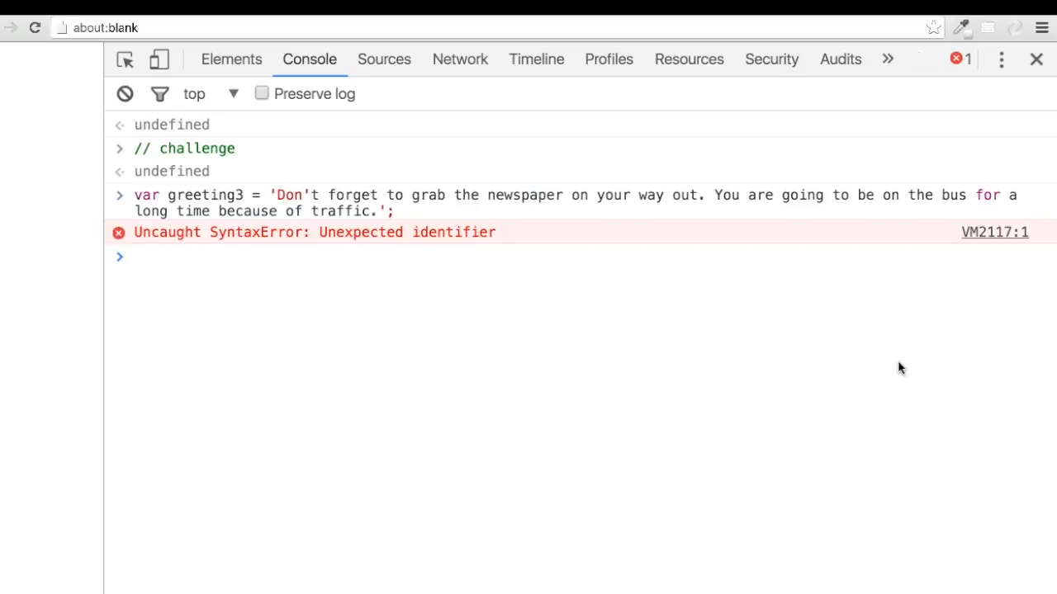
Run hint comments: use an escape character and \n two times to start new lines.
text(//)
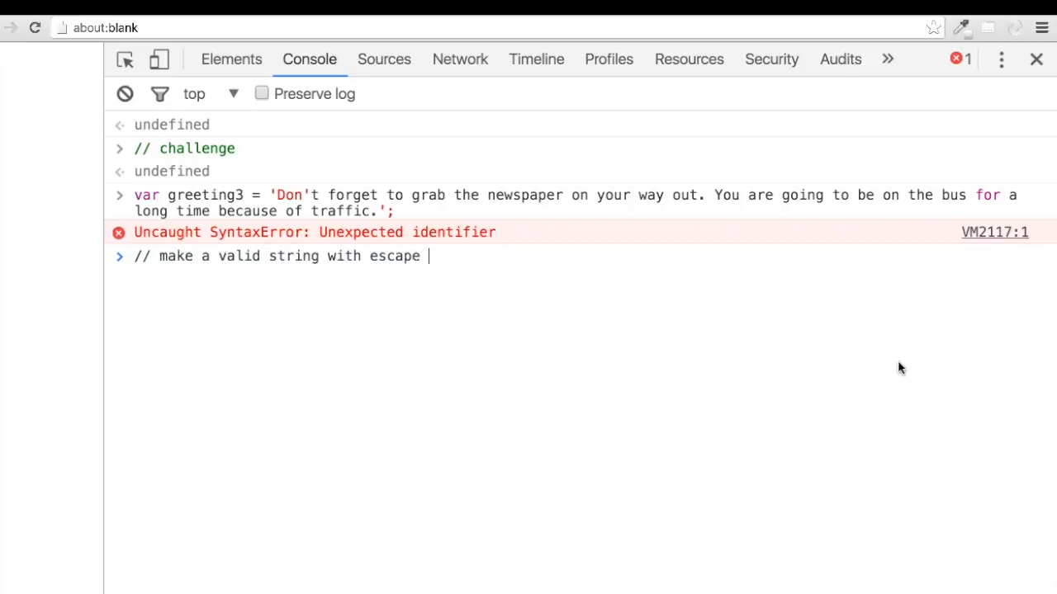
text(character)
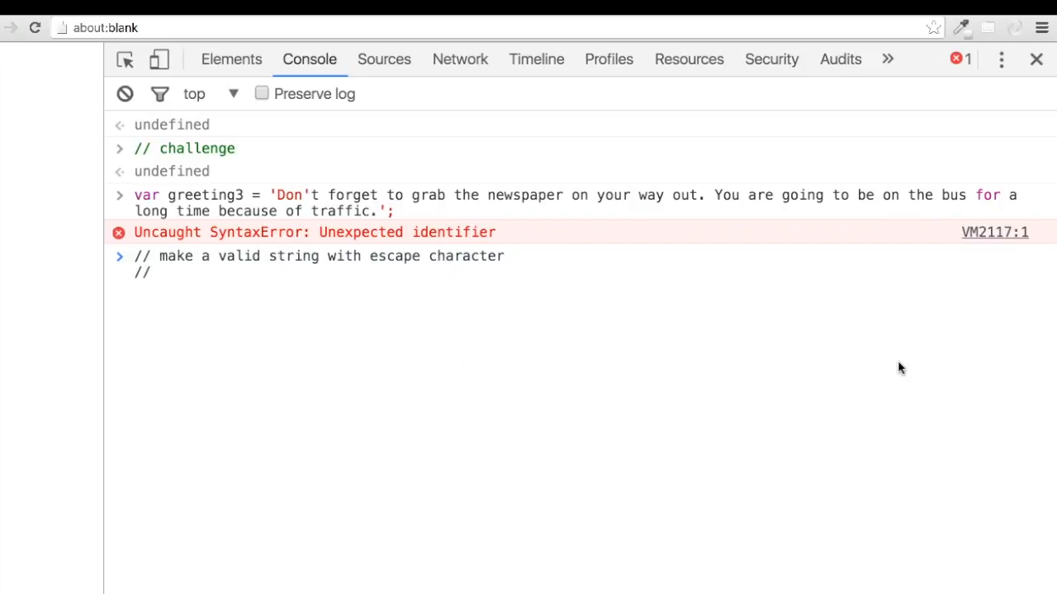
text(use \)
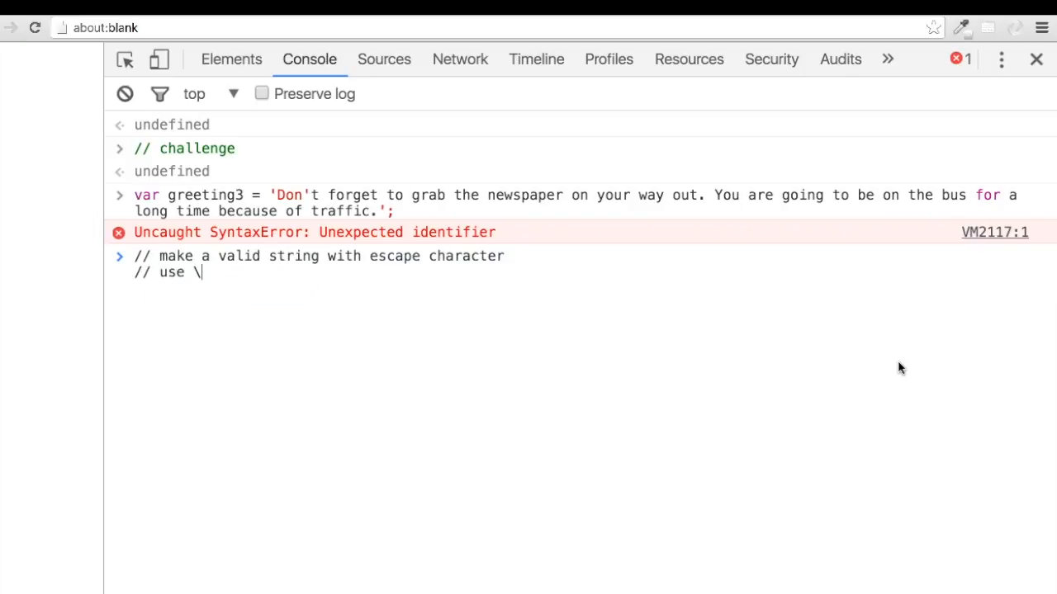
text(n two ti)
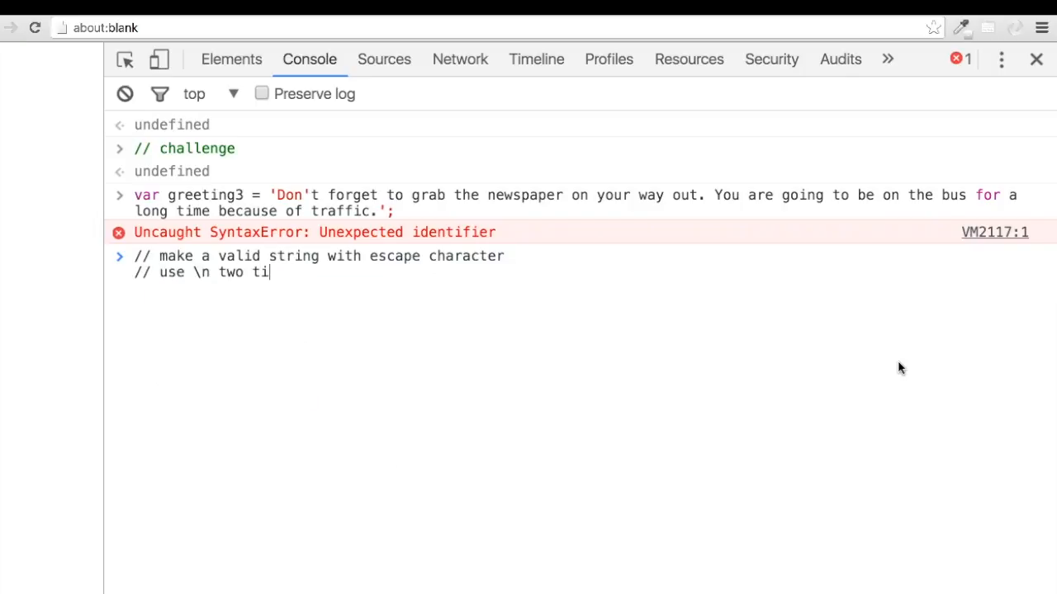
text(mes to start a new line)
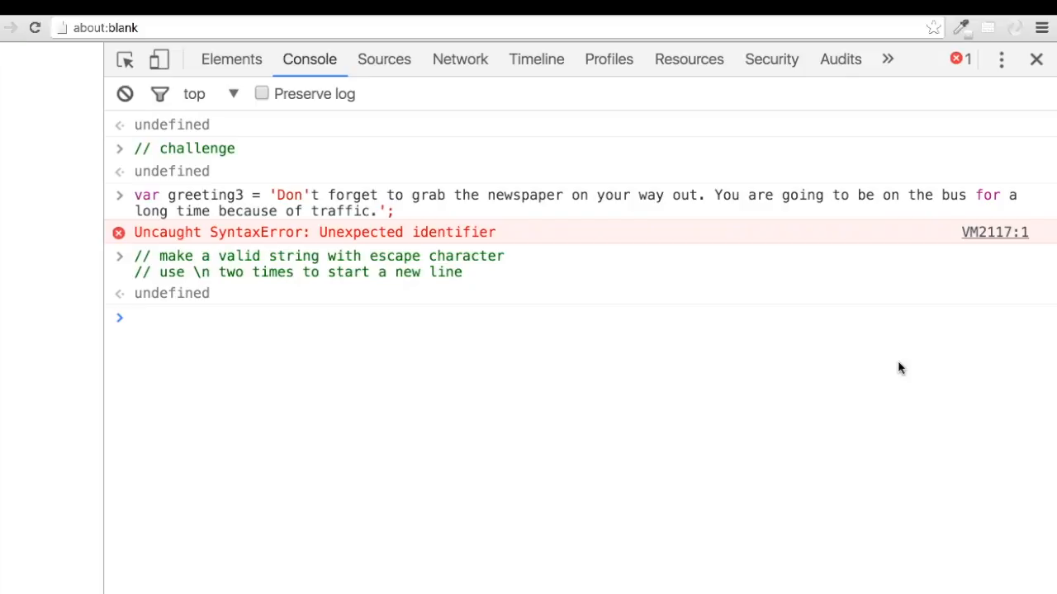
Define greeting3 with \' and two \n escapes, print its three-line value, then clear().
text(// p)
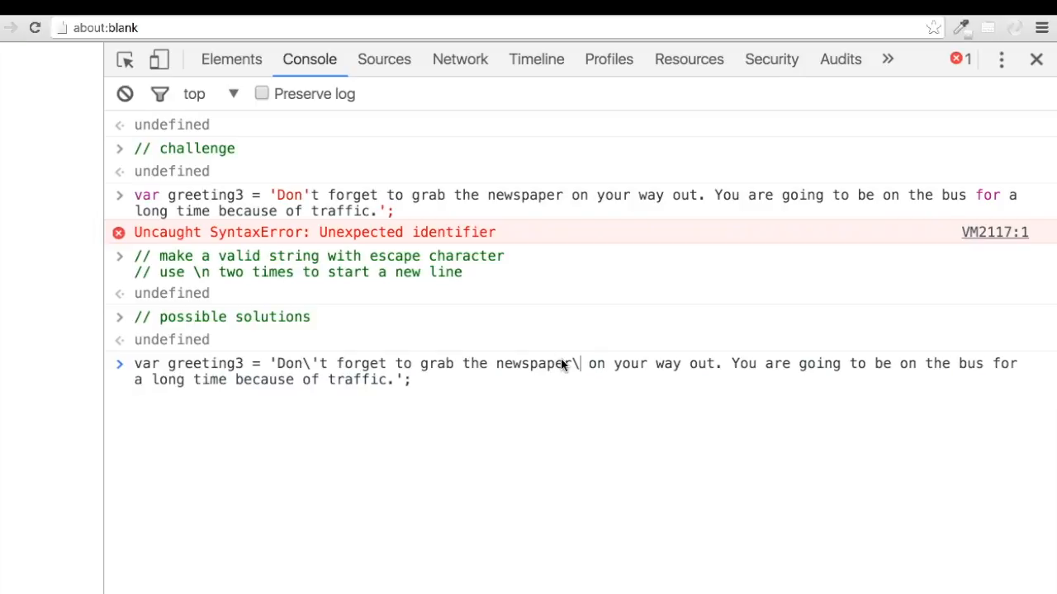
text(n)
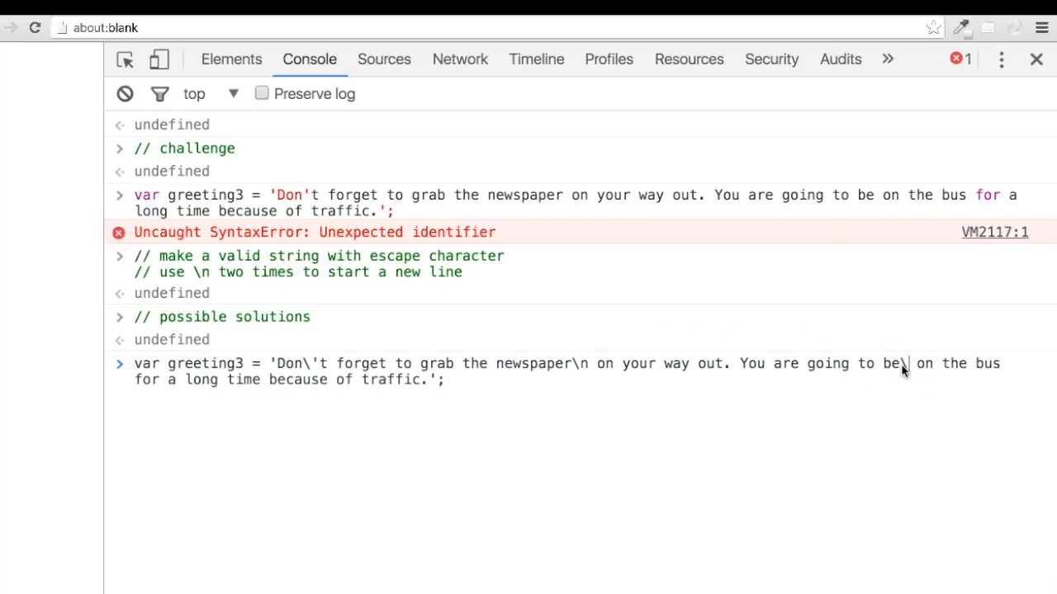
key(Return)
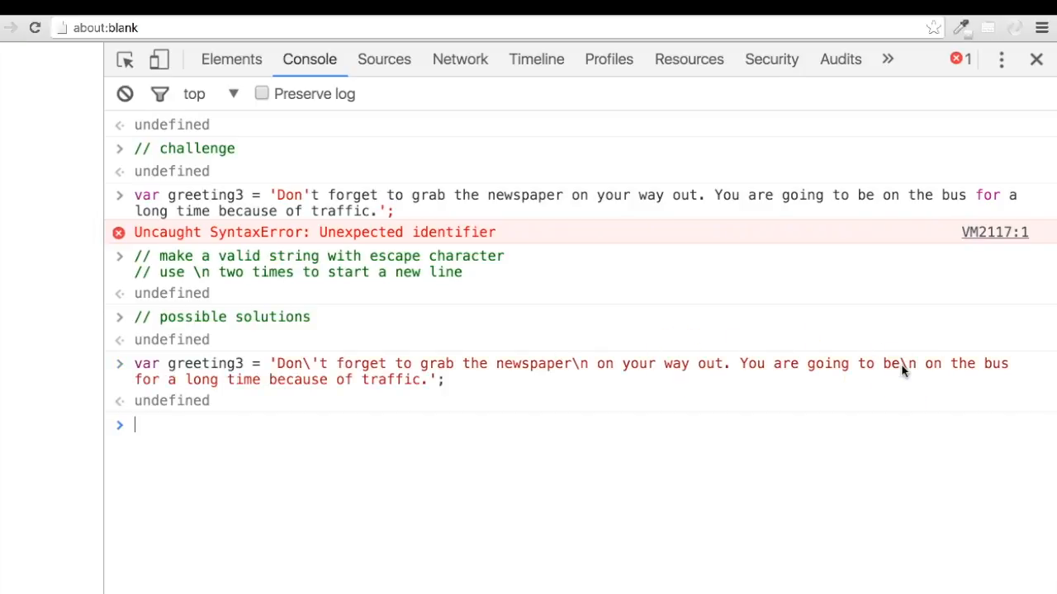
text(greeting1)
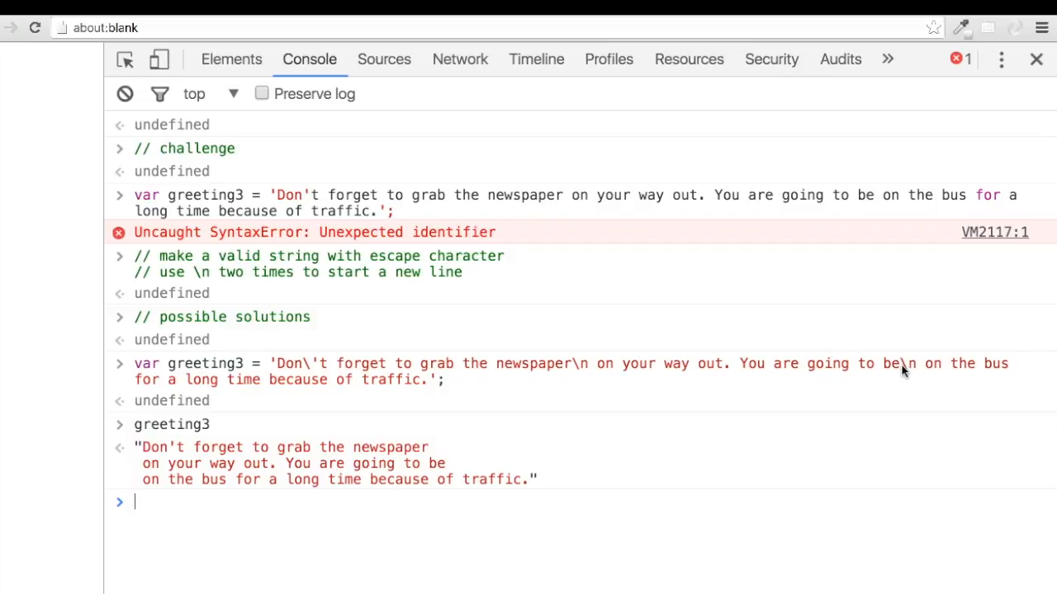
text(clear())
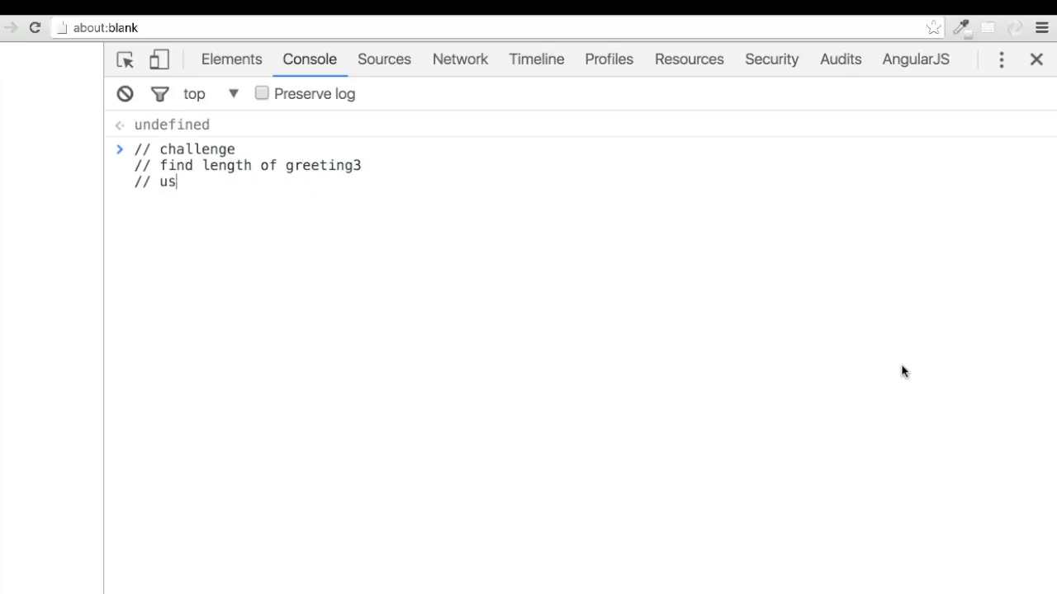
Run challenge comments: find greeting3's length and use toUpperCase() to make it uppercase.
text(e toUpperCase() method)
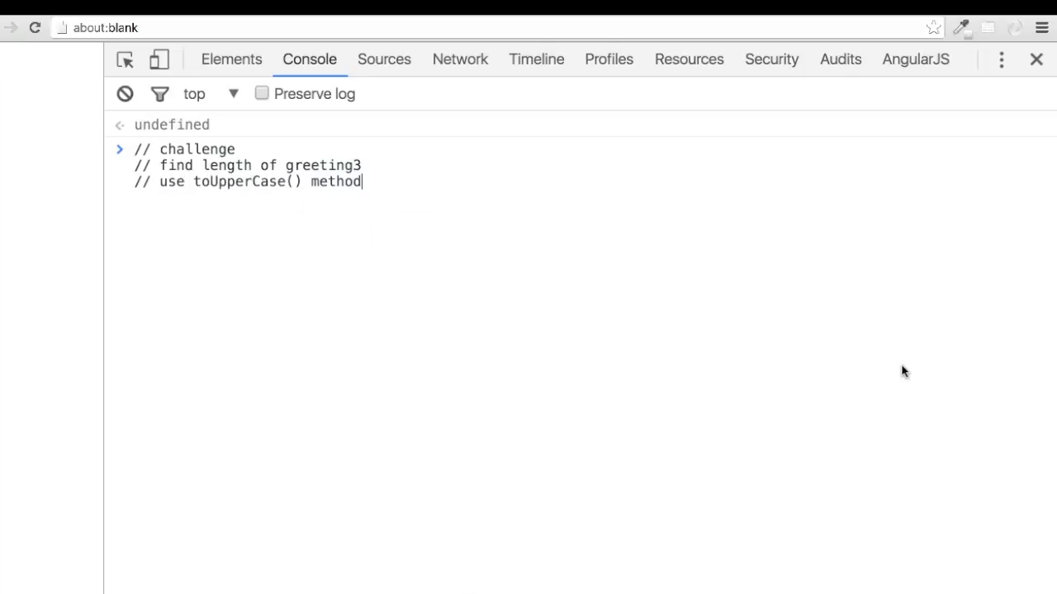
text(to turn greeting3 into an)
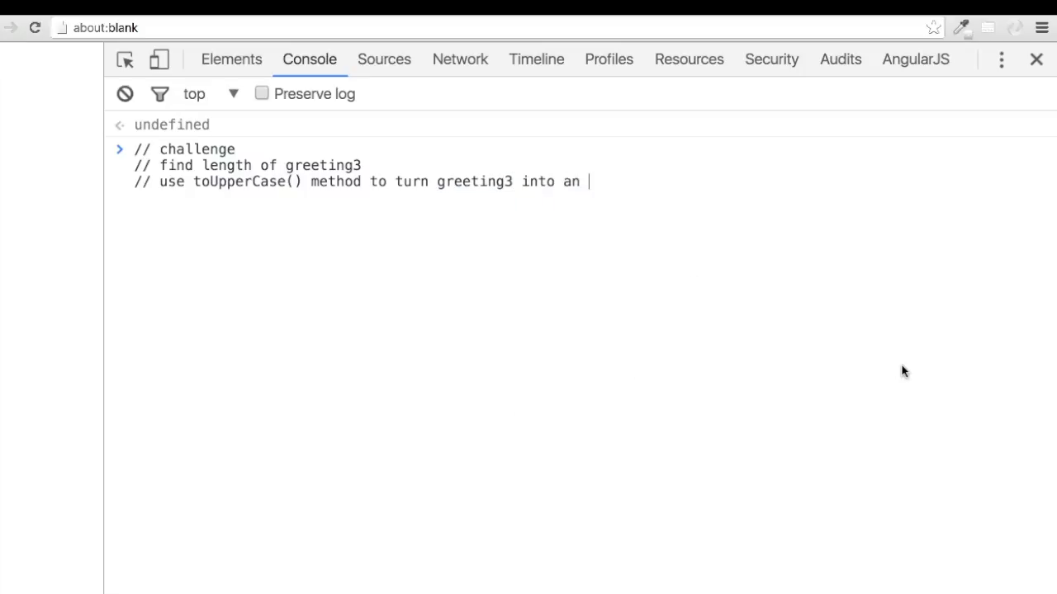
key(Enter)
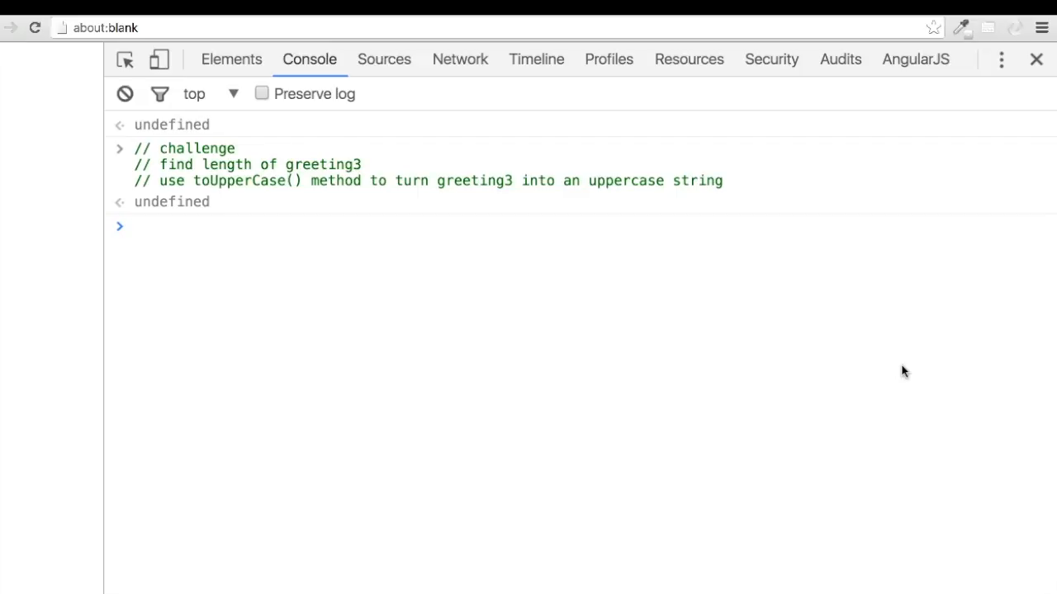
Evaluate greeting3.length in the console, returning 120.
text(greeting3.leng)
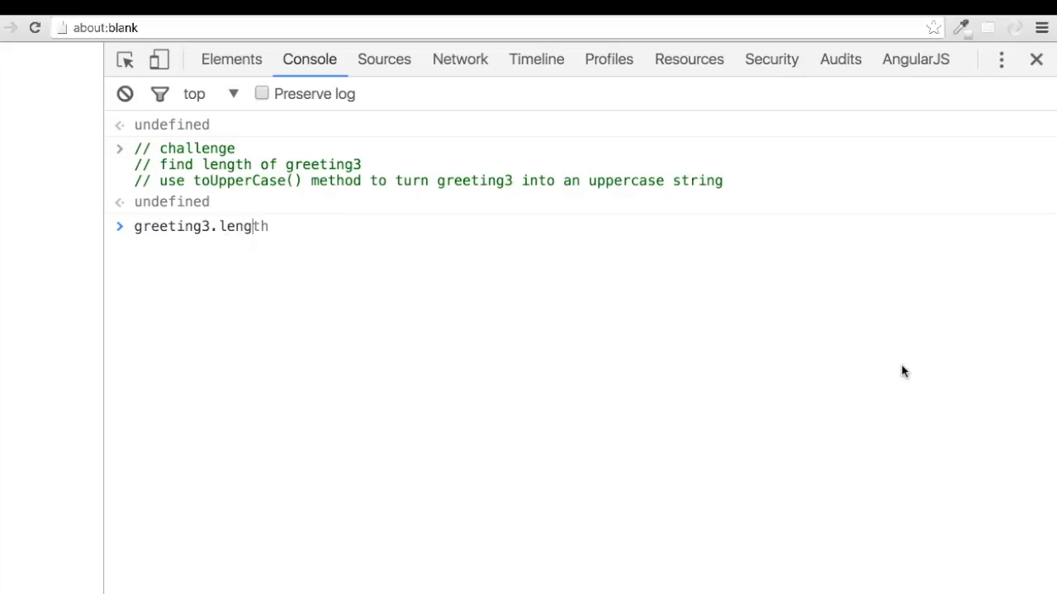
key(Return)
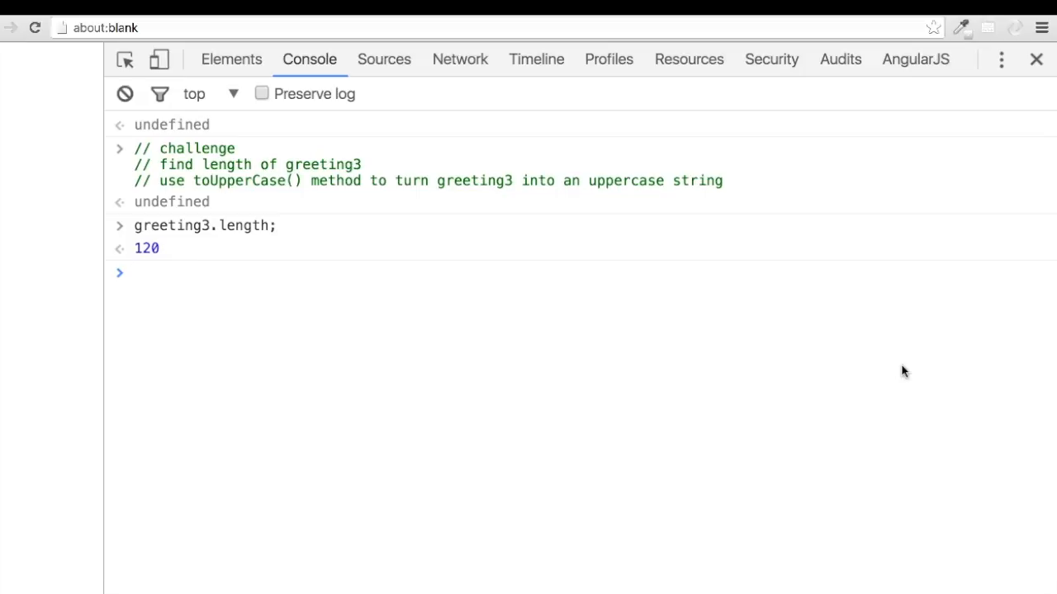
Evaluate greeting3.toUpperCase() to print the full greeting in capitals.
text(greeting3)
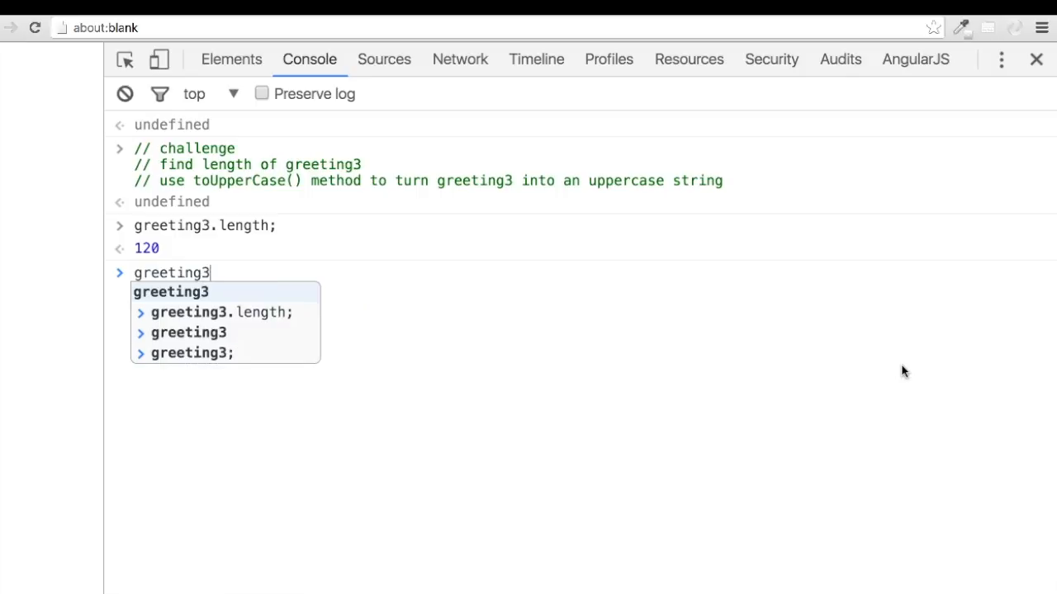
text(.toUpperCase)
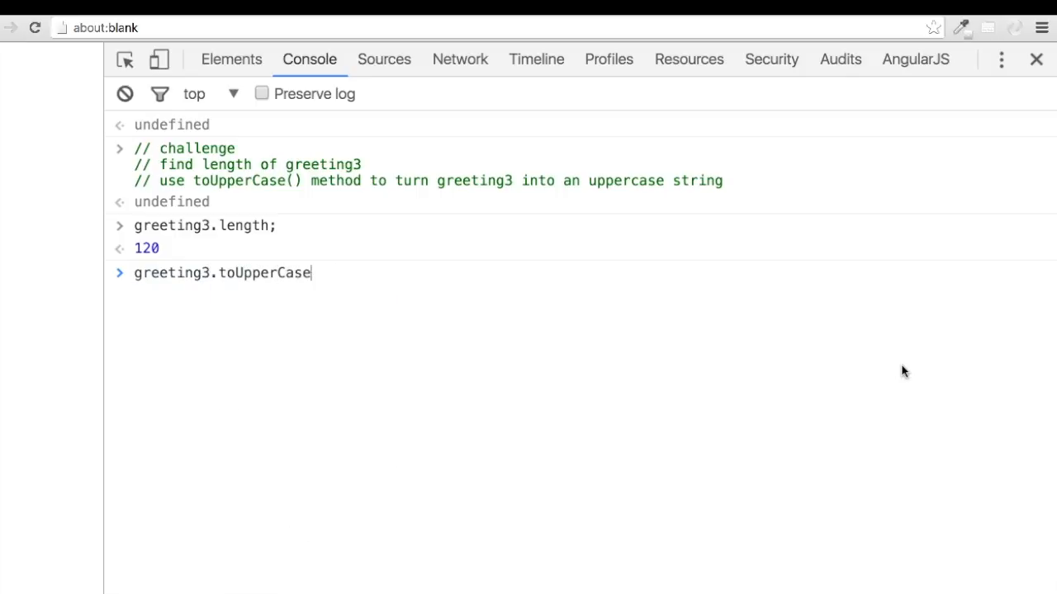
key(Return)
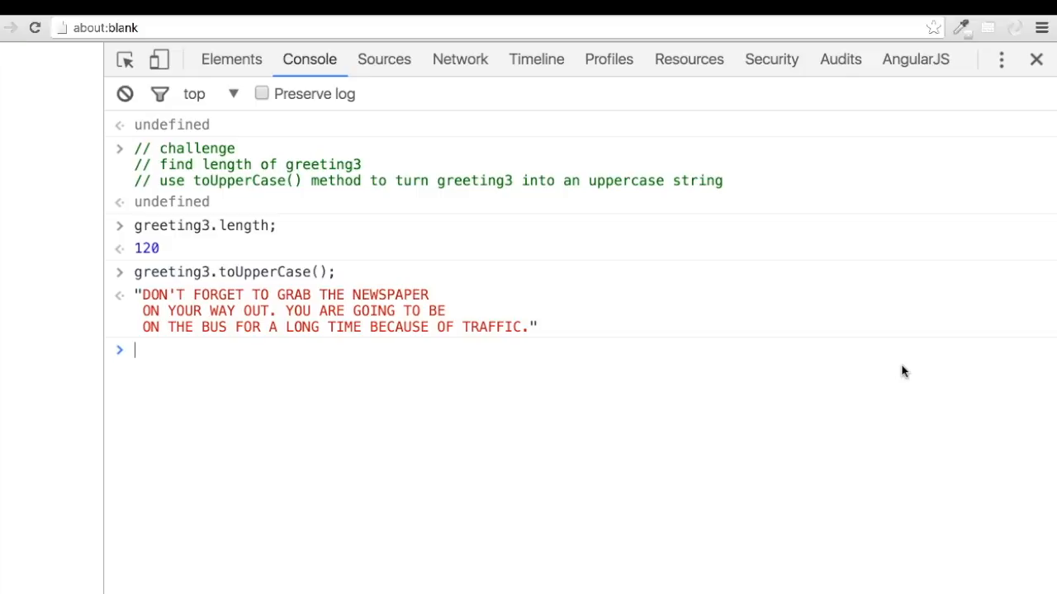
mouse_move(152, 563)
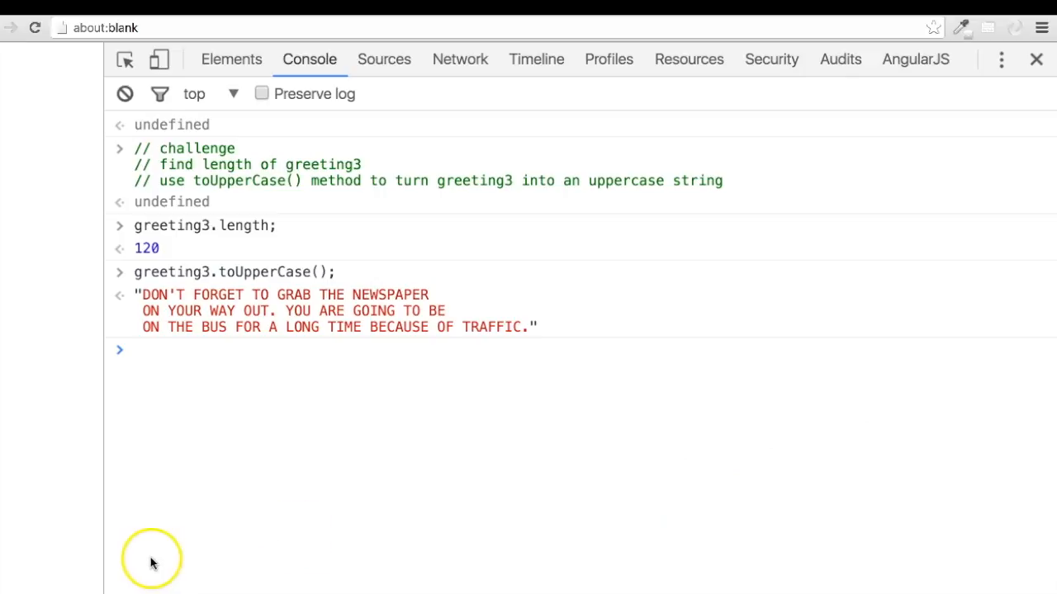